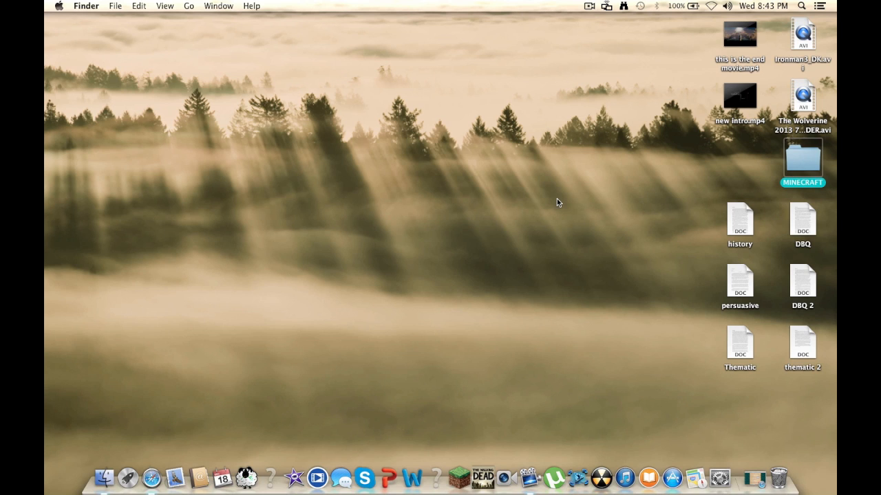
mouse_move(240, 289)
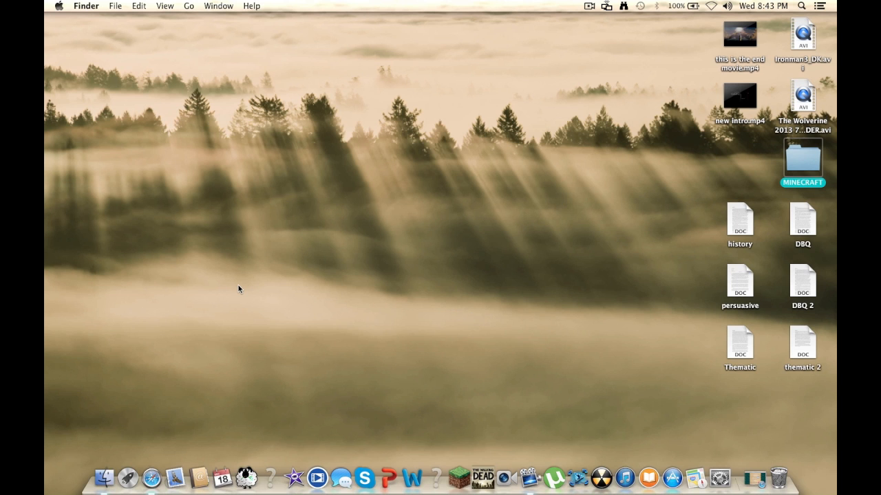
mouse_move(219, 294)
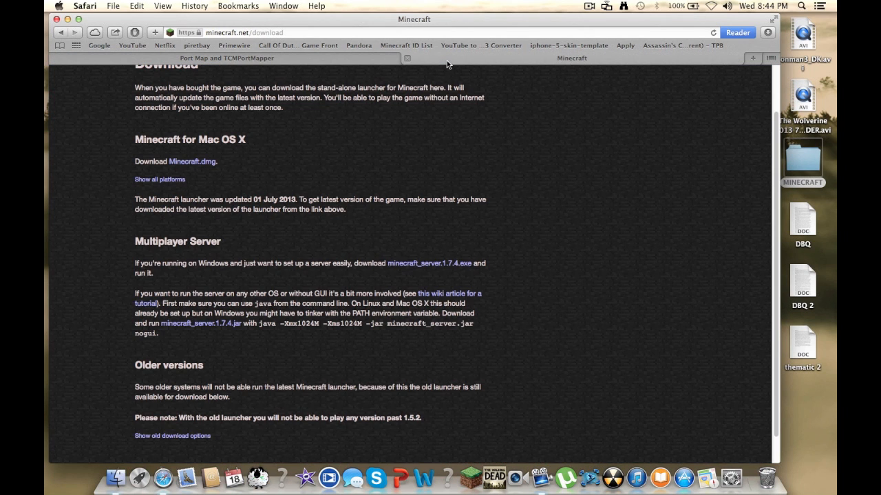
Step: Scroll the minecraft.net download page to the Multiplayer Server section
scroll(up, 3)
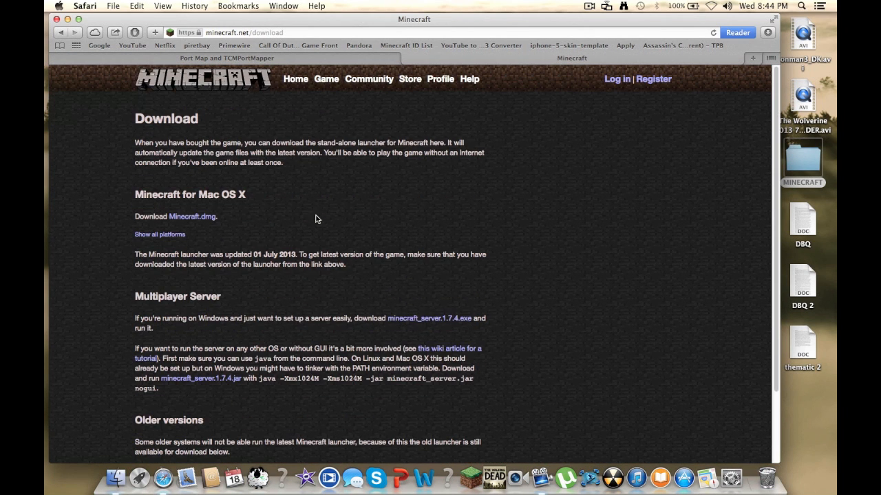
mouse_move(203, 226)
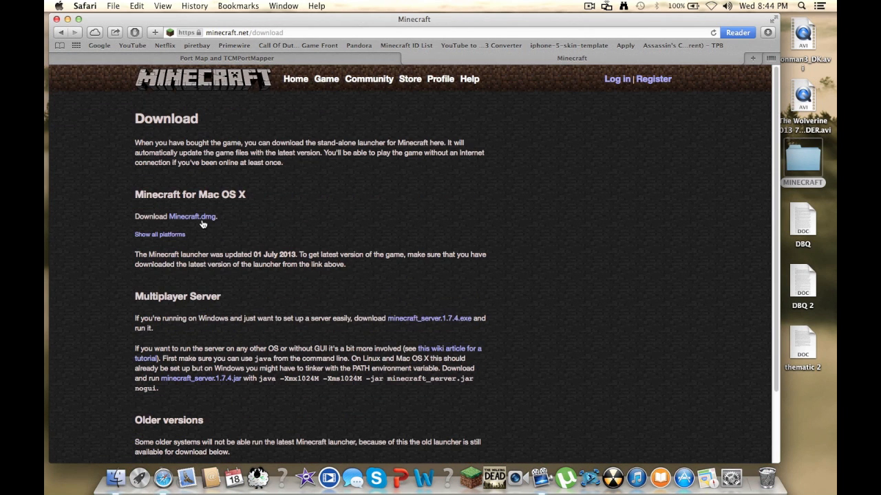
scroll(down, 3)
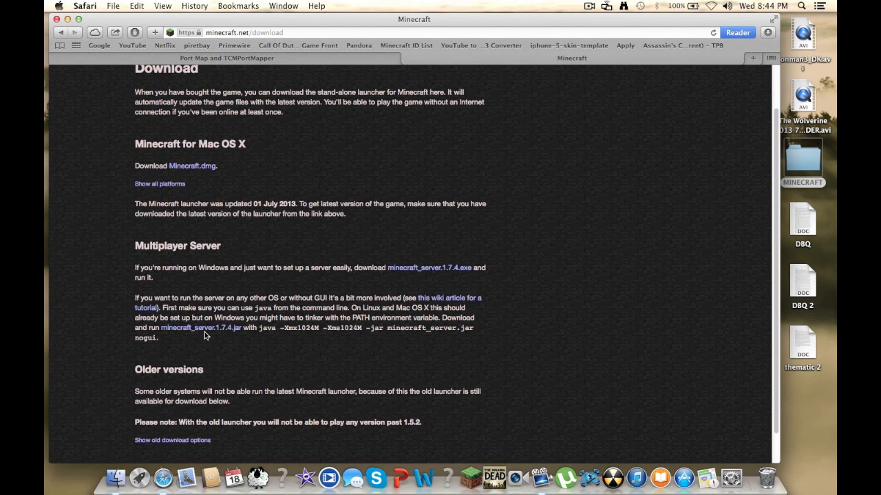
mouse_move(229, 336)
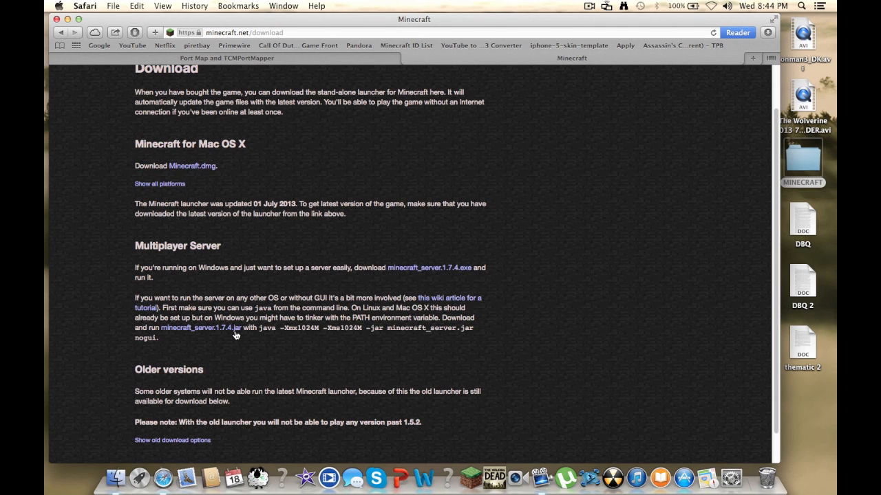
mouse_move(340, 318)
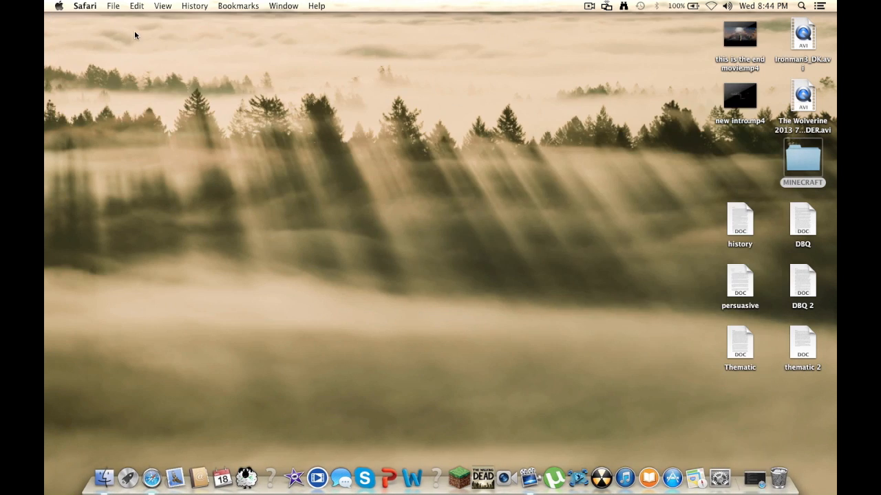
mouse_move(751, 165)
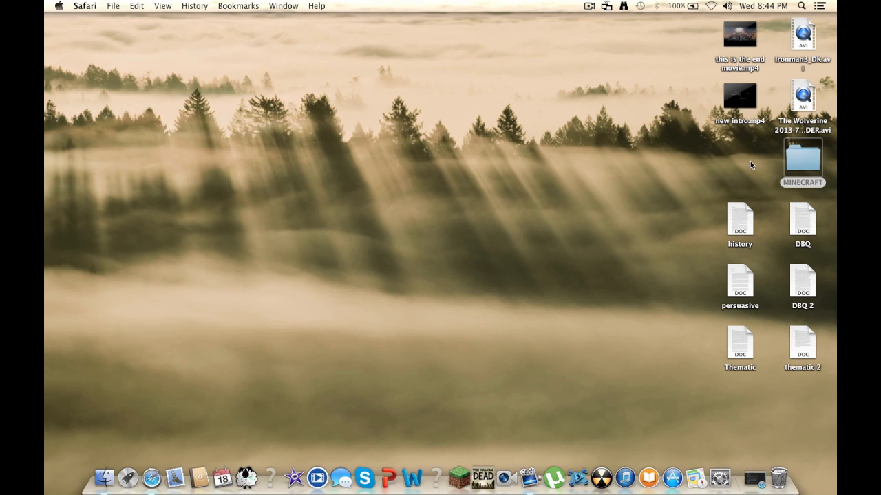
Step: Open the MINECRAFT folder from the desktop and select minecraft_server.1.7.4.jar
click(801, 158)
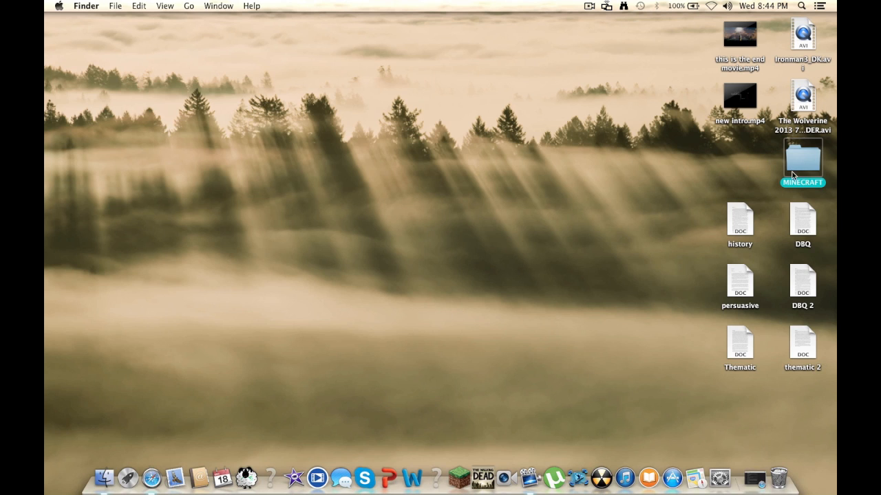
mouse_move(785, 188)
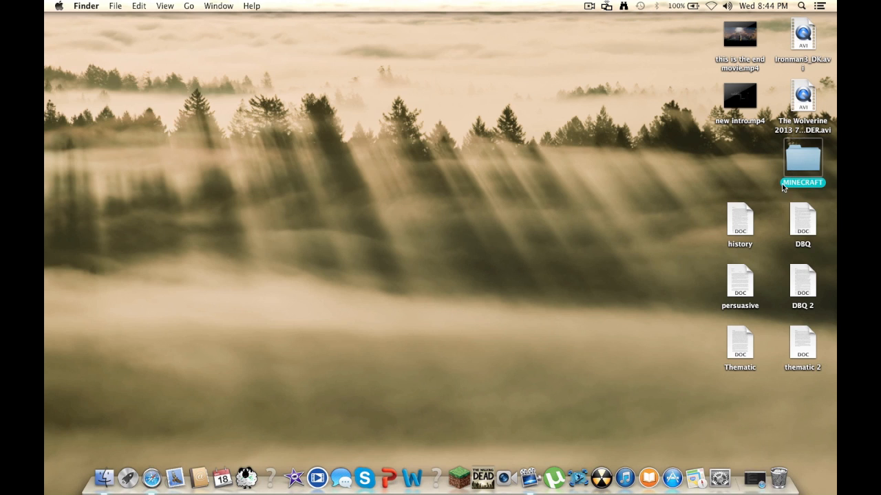
double_click(802, 158)
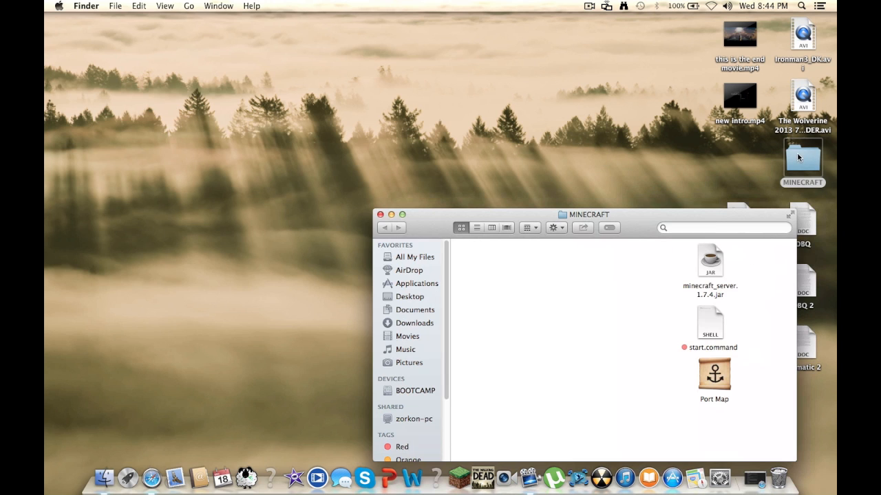
mouse_move(713, 292)
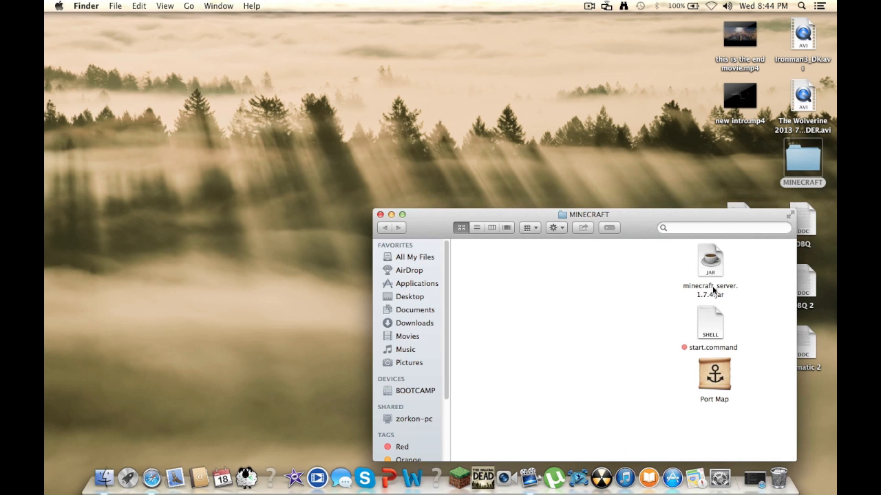
mouse_move(716, 285)
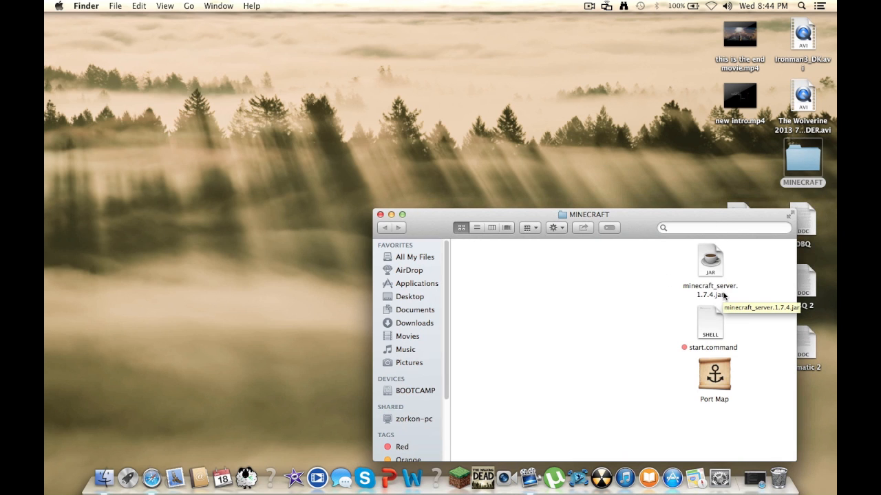
mouse_move(724, 297)
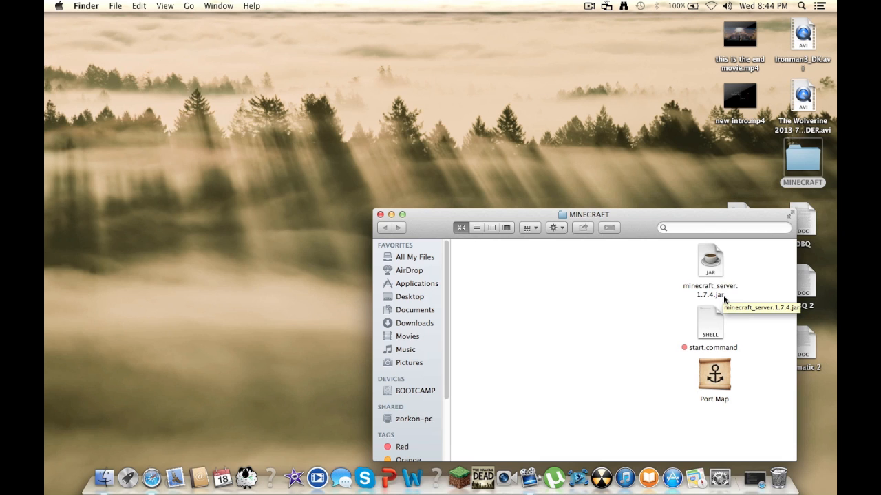
click(710, 260)
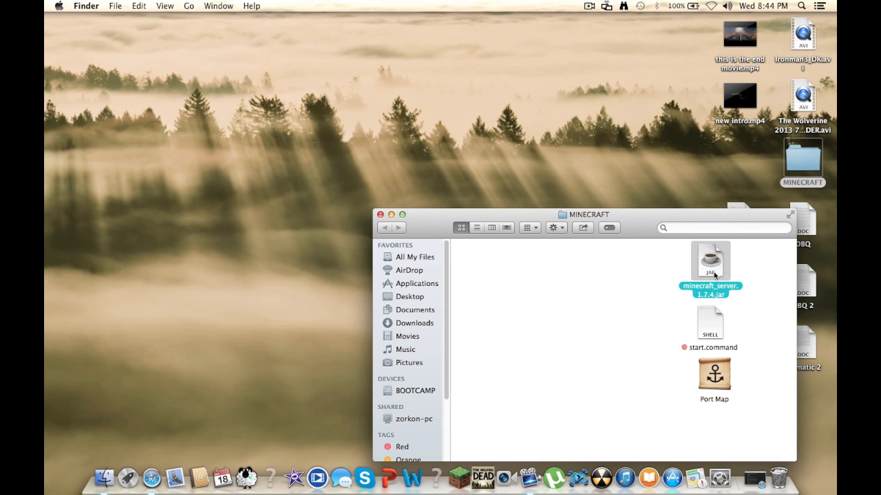
Step: Run minecraft_server.1.7.4.jar to generate the world, then hide the server console
double_click(710, 260)
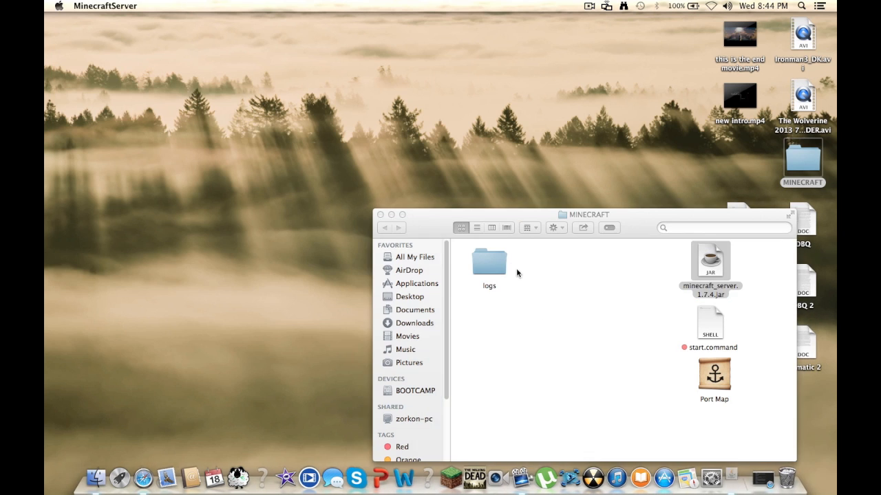
double_click(710, 328)
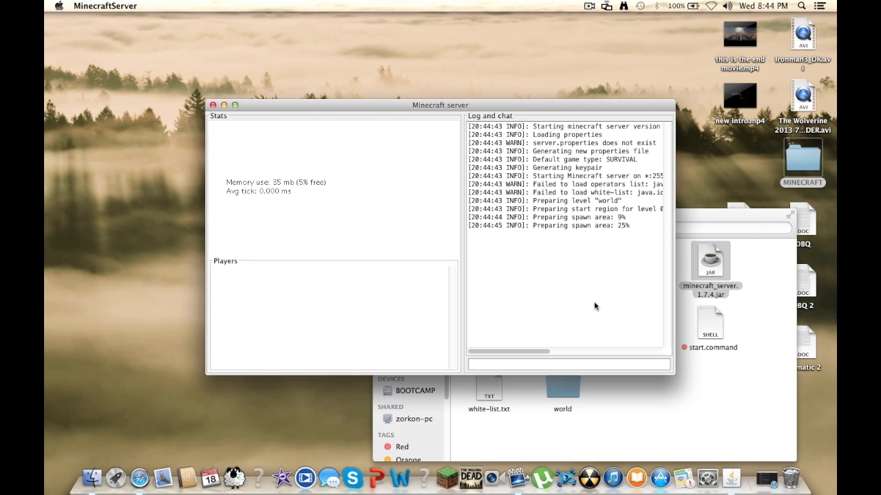
mouse_move(659, 476)
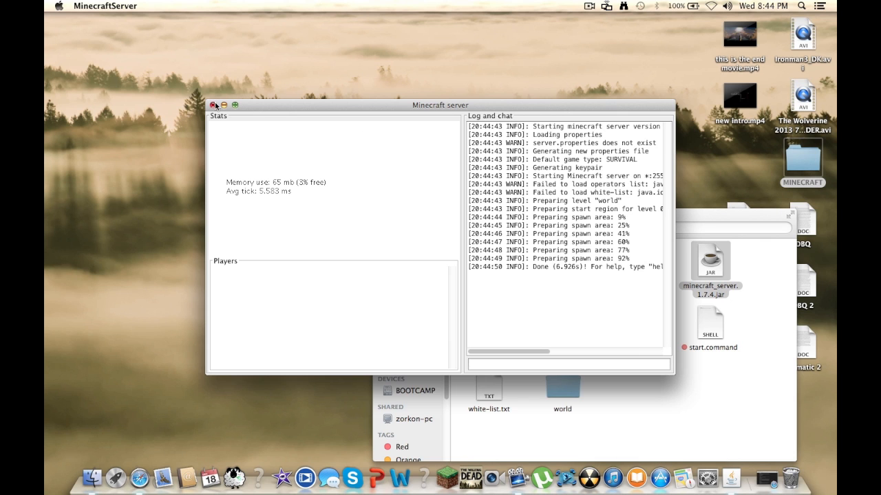
click(215, 104)
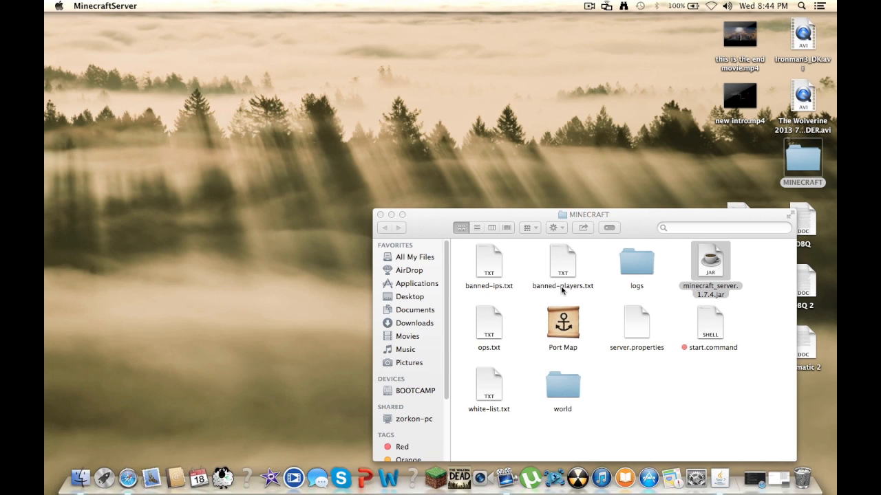
mouse_move(491, 273)
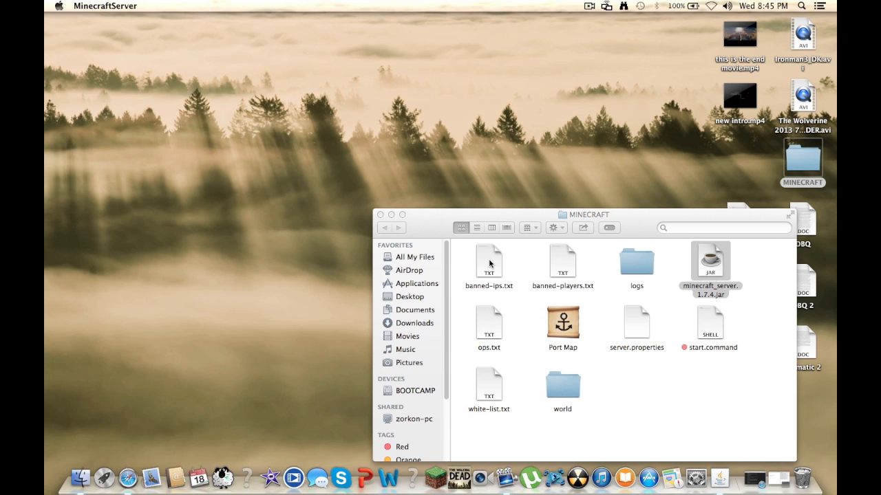
mouse_move(647, 264)
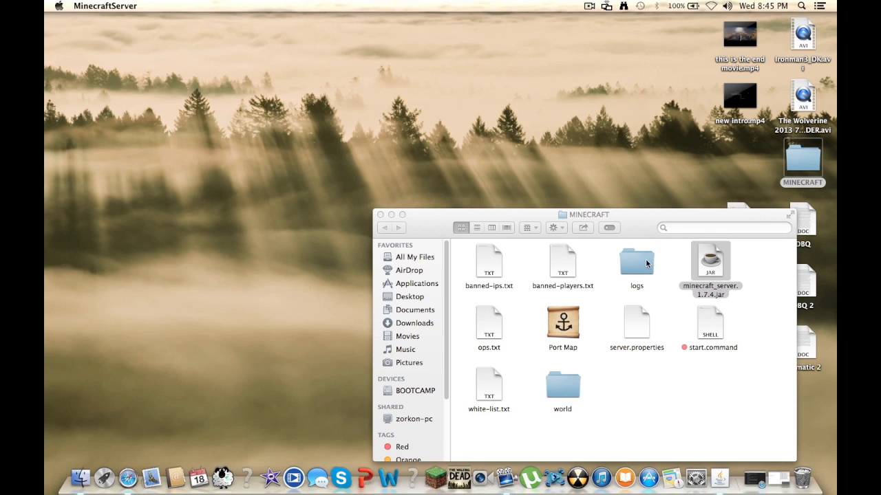
mouse_move(615, 379)
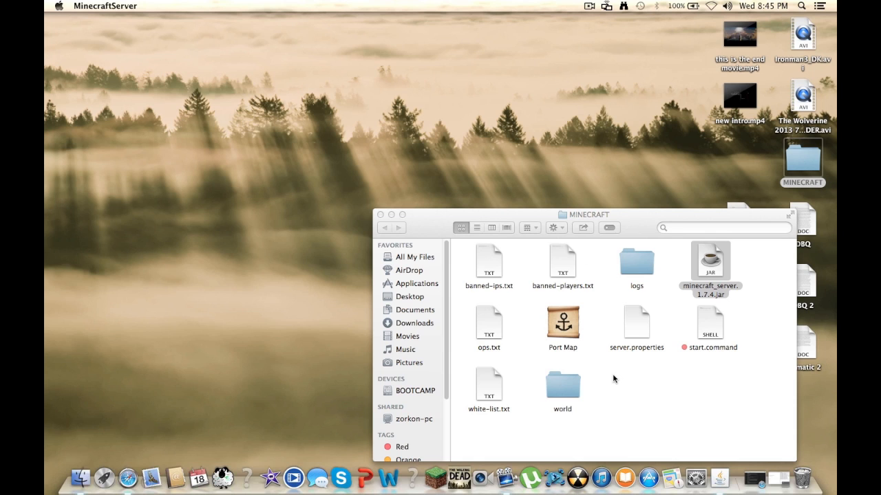
mouse_move(107, 461)
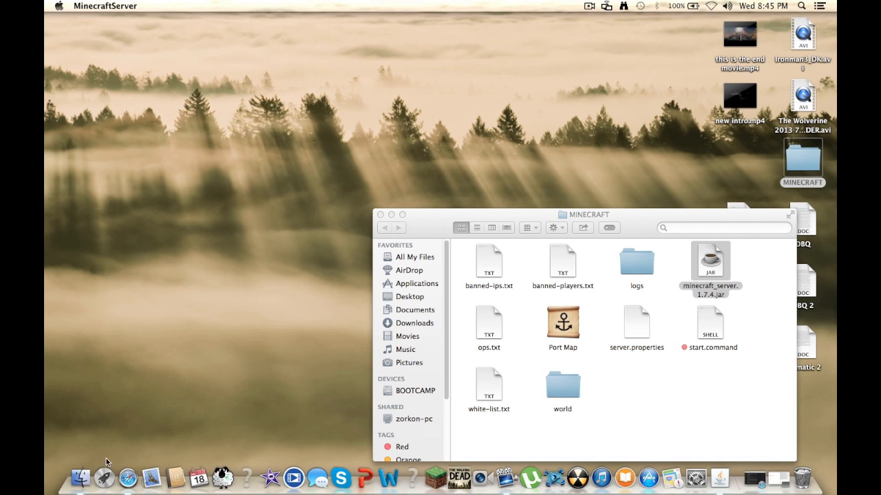
mouse_move(127, 477)
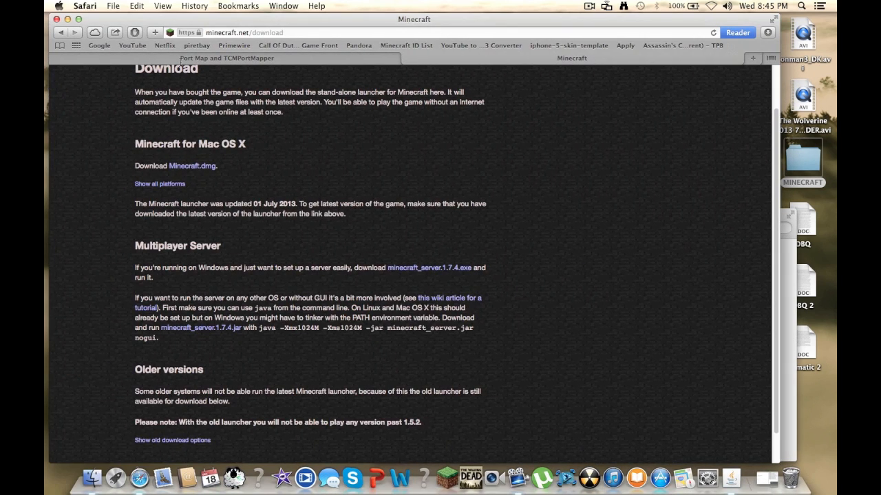
Step: Review the Port Map page on codingmonkeys.de and close its Safari window
click(226, 58)
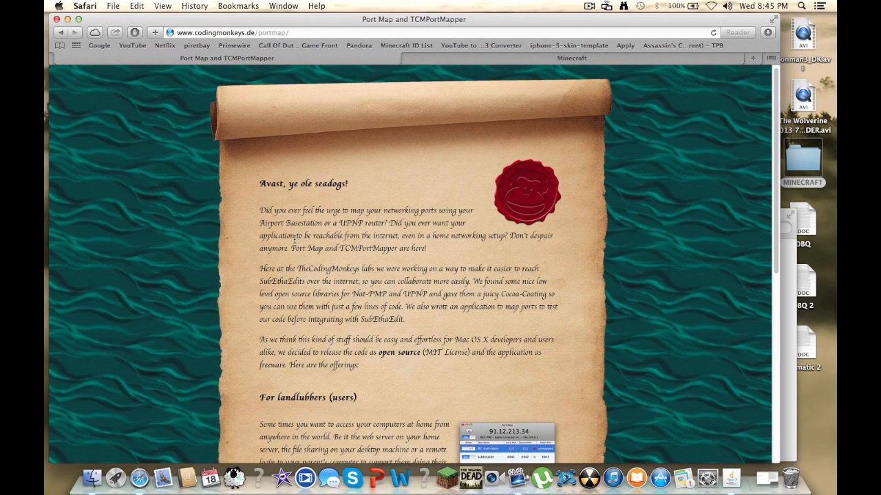
scroll(down, 3)
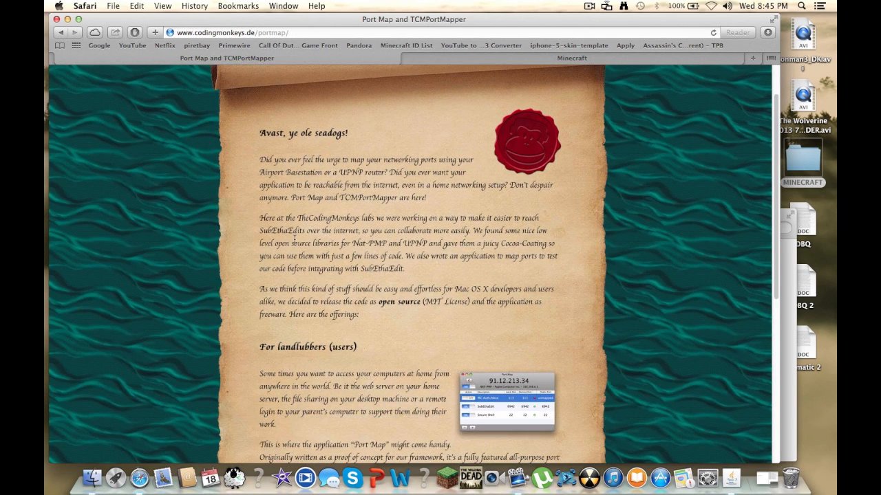
scroll(down, 3)
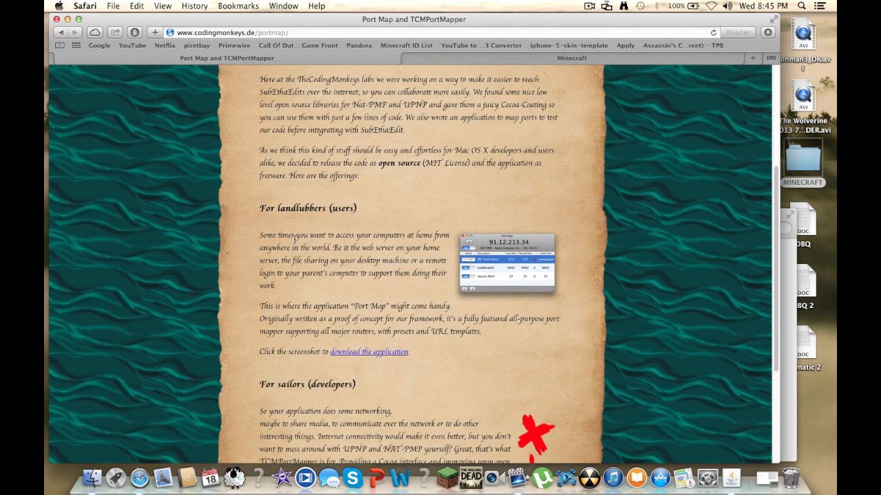
scroll(down, 3)
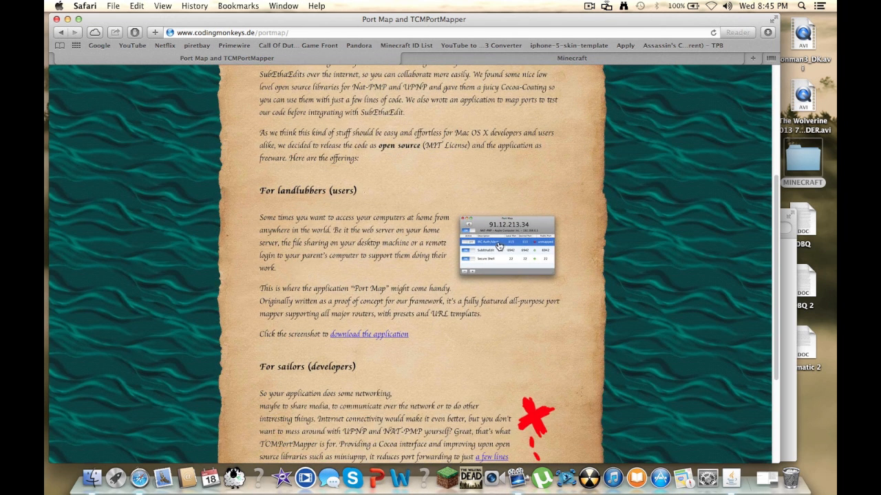
mouse_move(507, 259)
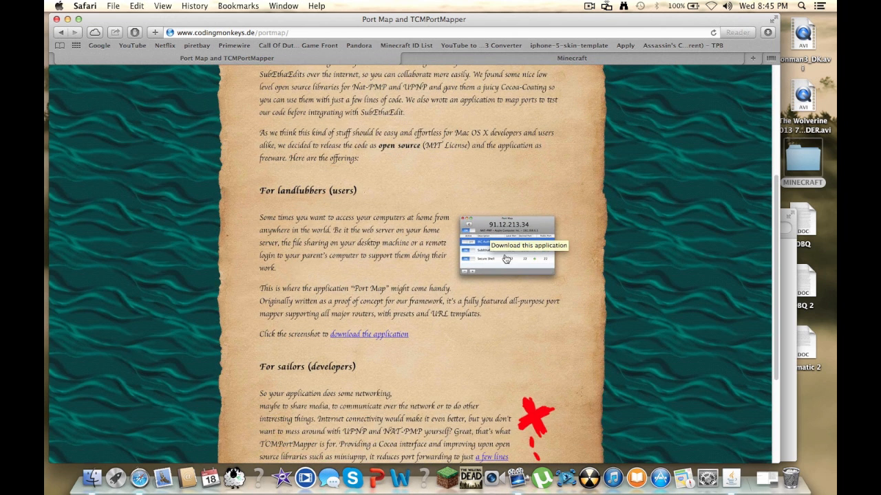
mouse_move(475, 270)
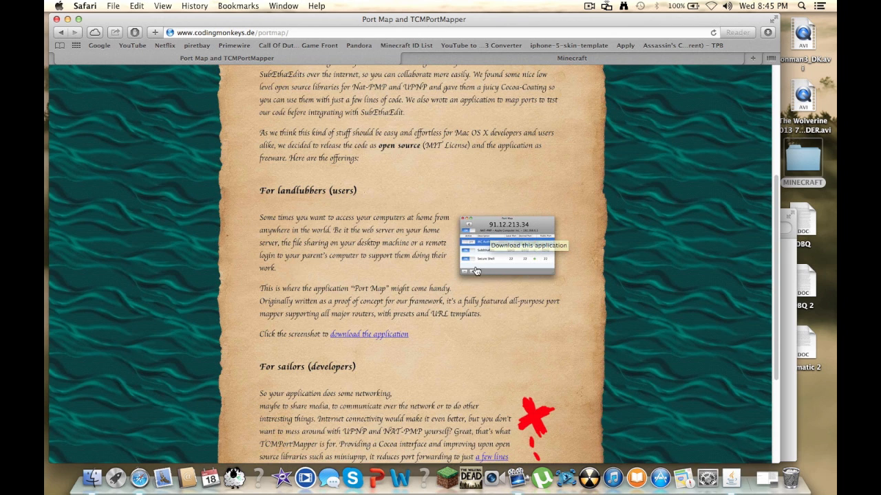
mouse_move(481, 262)
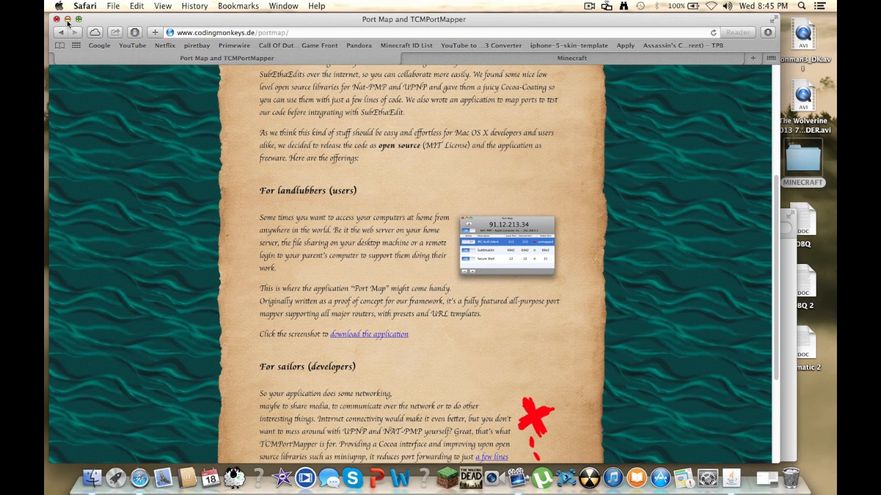
click(68, 19)
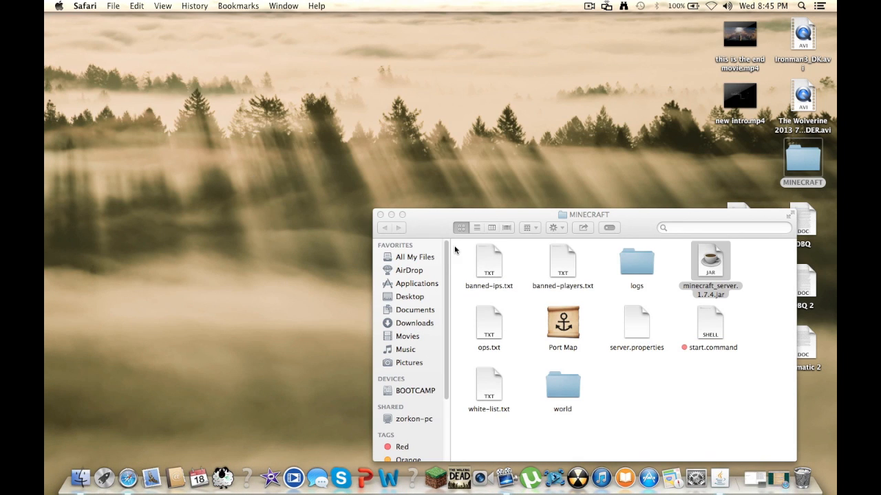
mouse_move(635, 380)
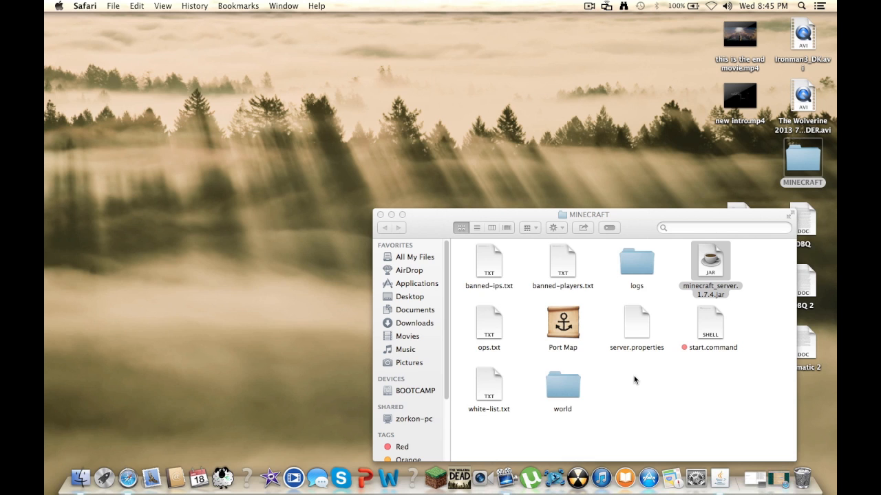
Step: Launch the Port Map app from the MINECRAFT folder window
click(710, 260)
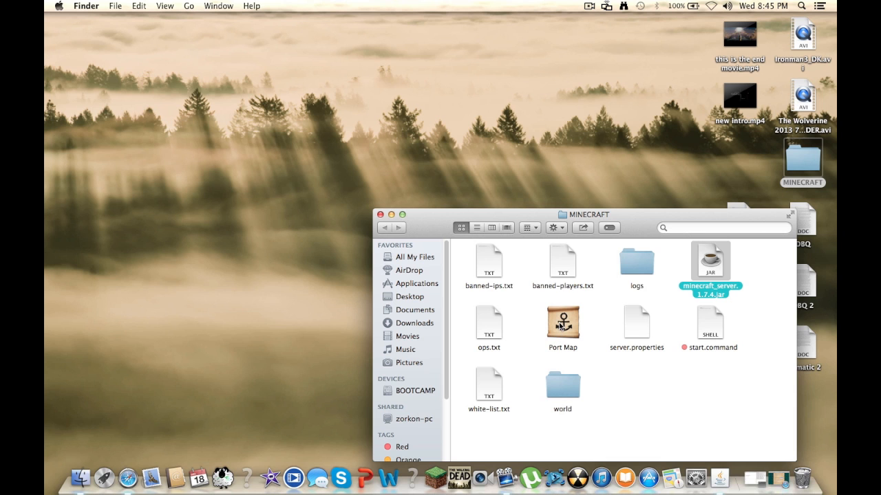
double_click(562, 324)
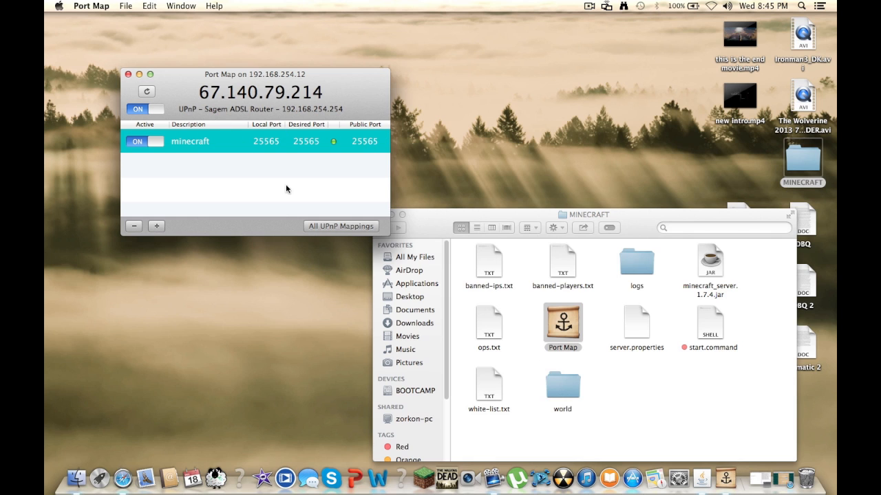
Step: Start a blank new port mapping with the + button in Port Map
click(134, 226)
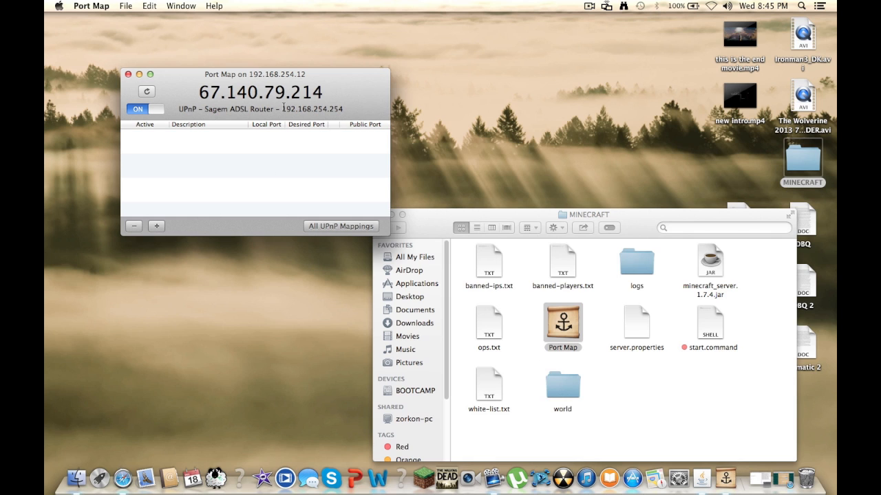
mouse_move(157, 105)
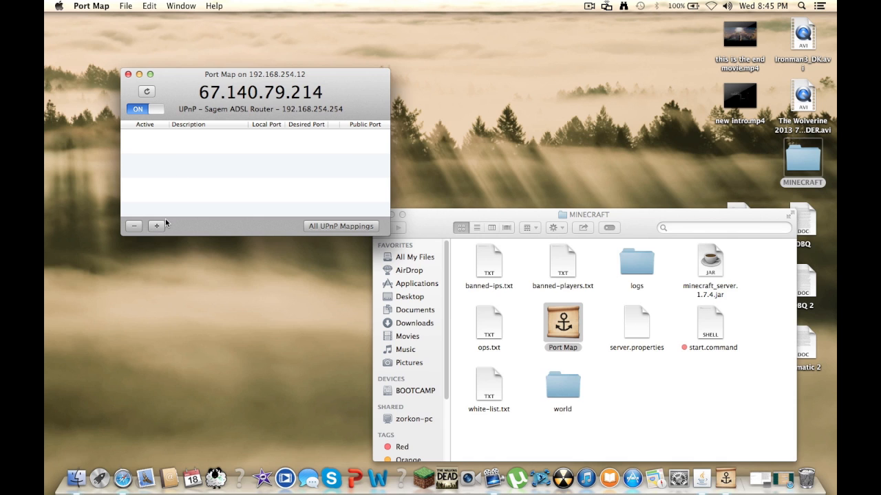
click(157, 226)
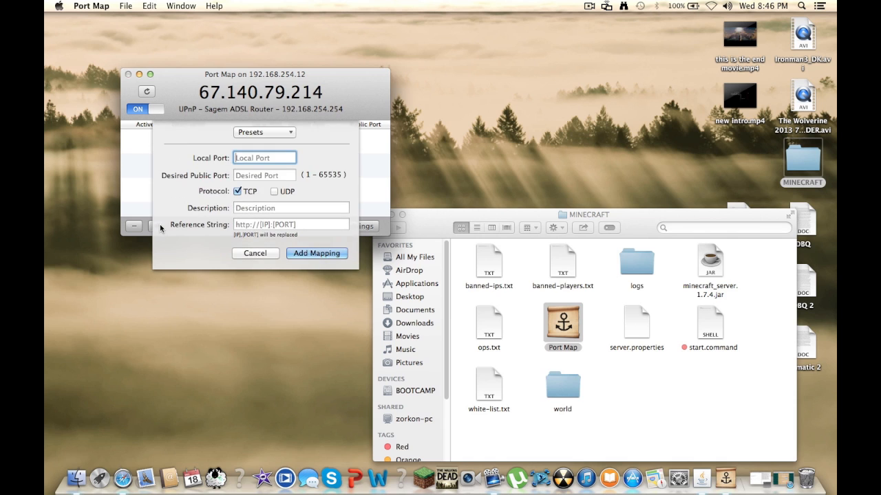
mouse_move(339, 145)
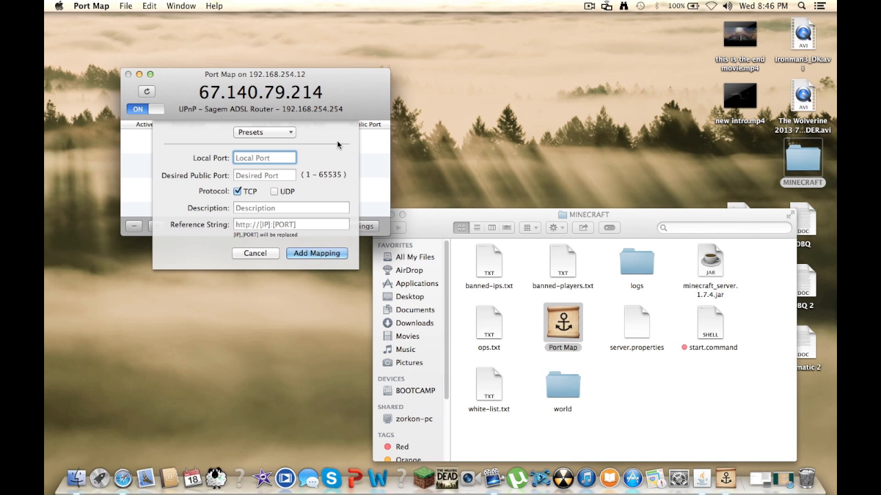
mouse_move(580, 315)
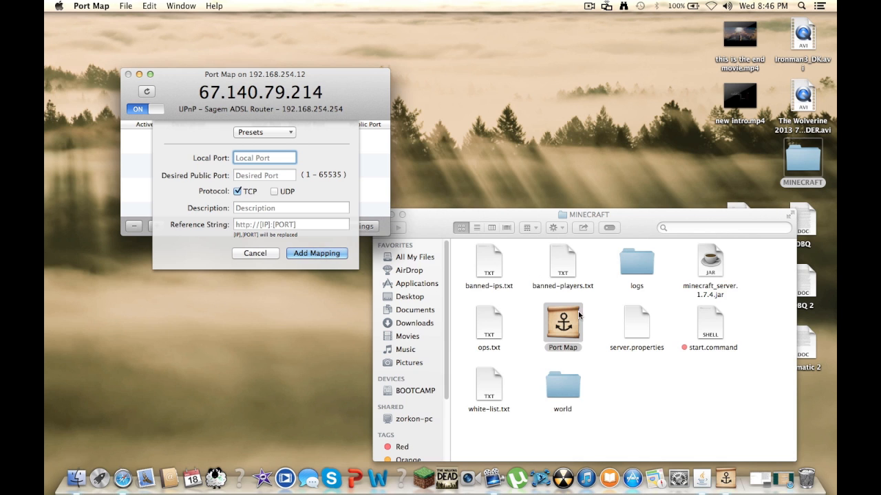
Step: Open server.properties from the MINECRAFT folder in TextEdit to find server-port=25565
click(264, 157)
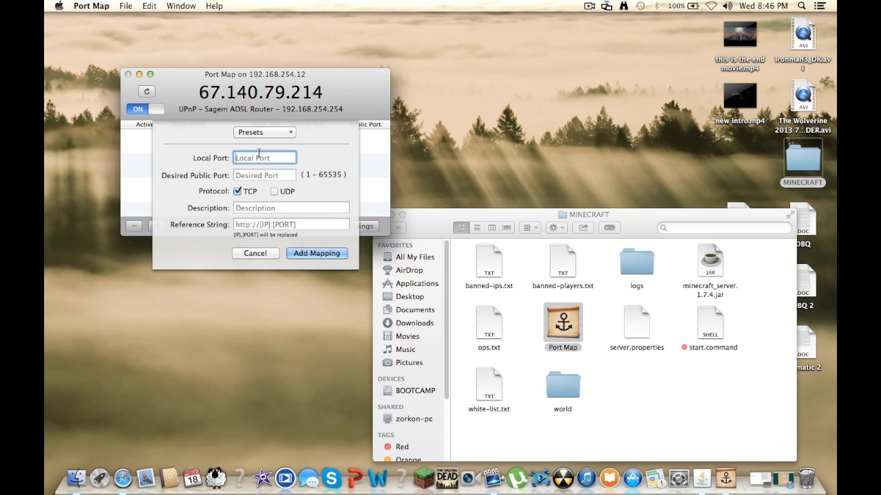
mouse_move(615, 409)
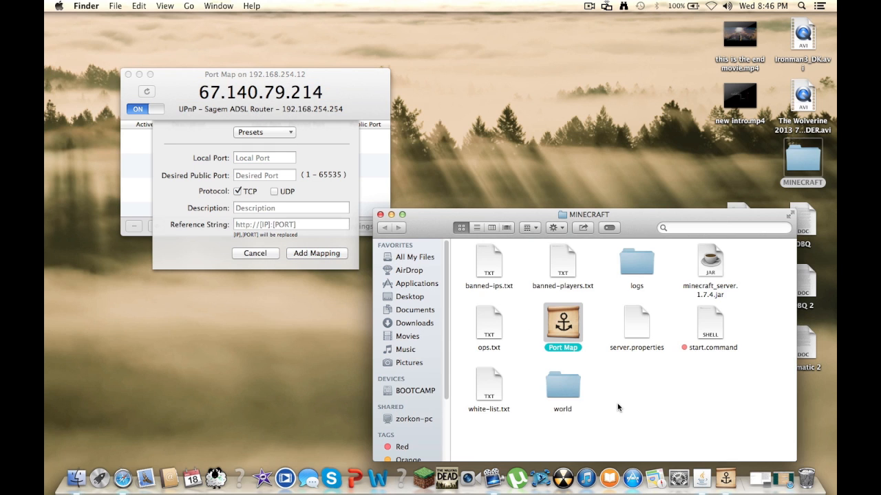
mouse_move(646, 365)
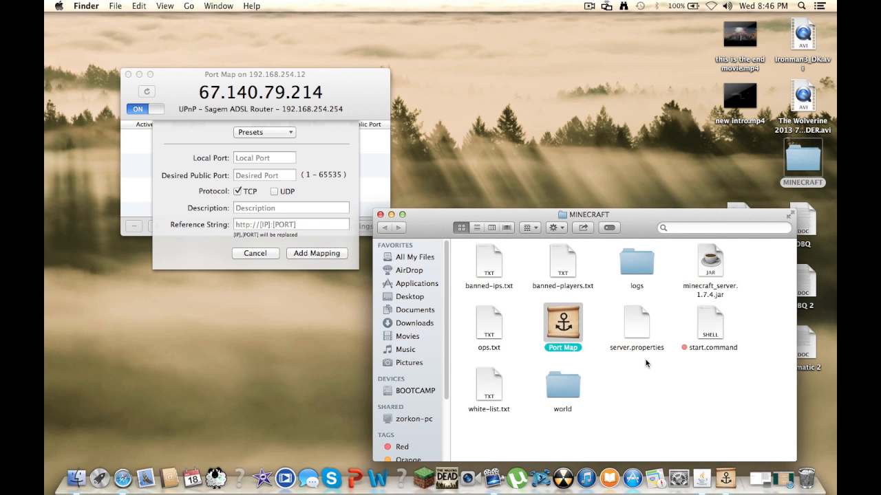
mouse_move(653, 352)
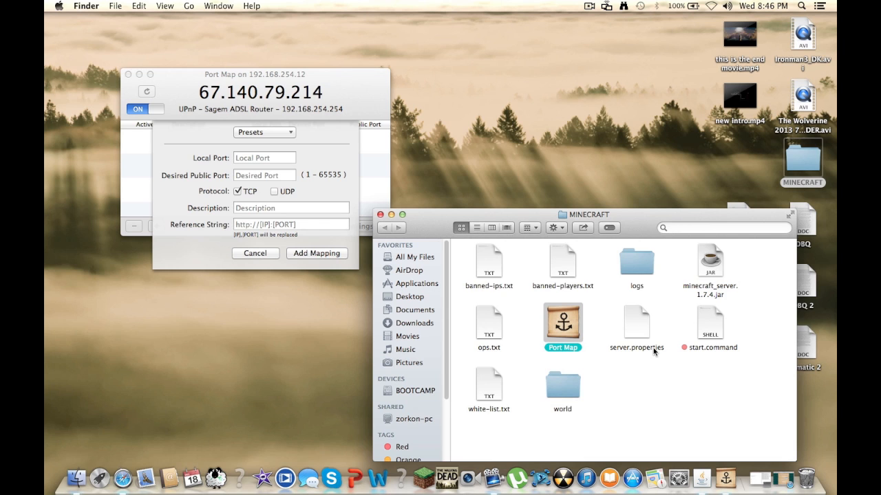
mouse_move(626, 231)
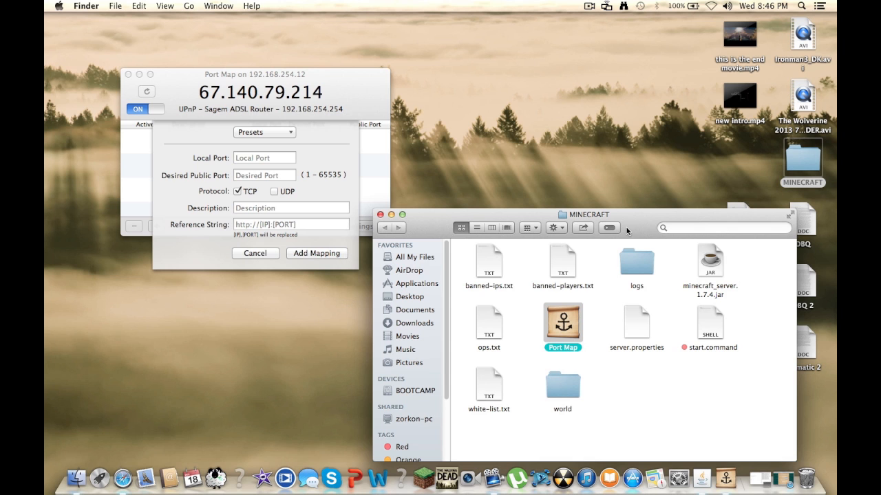
mouse_move(638, 362)
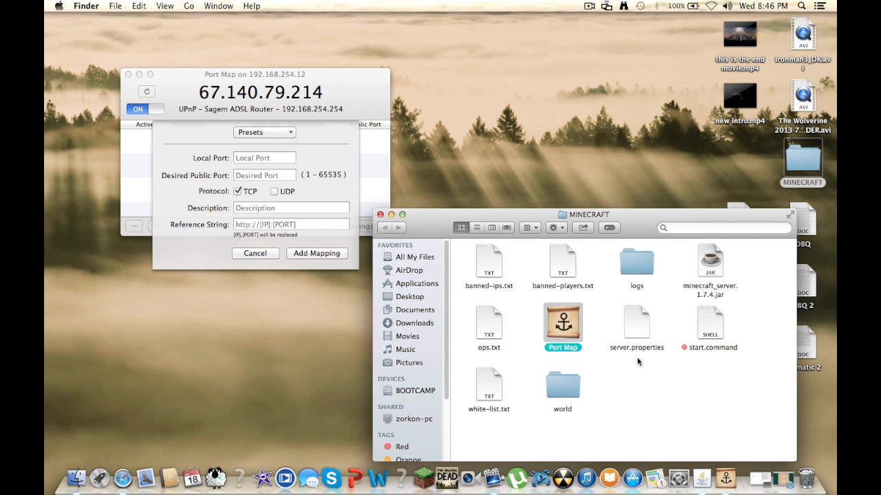
double_click(636, 323)
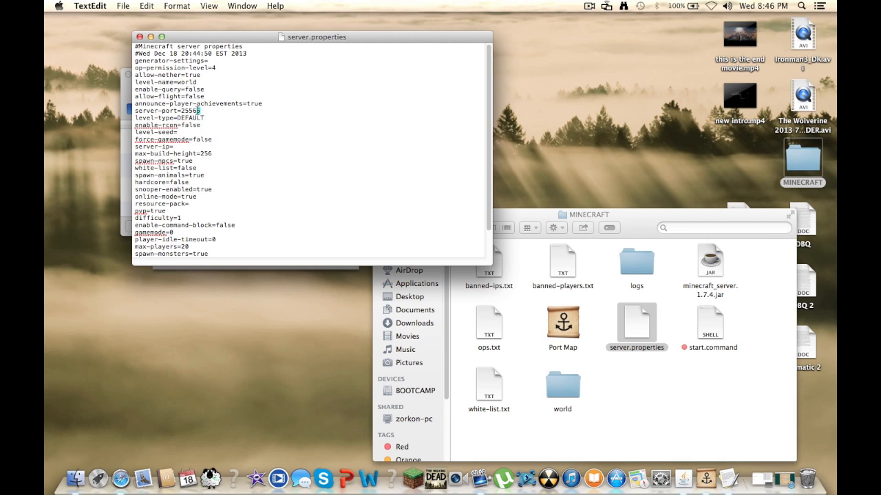
double_click(187, 110)
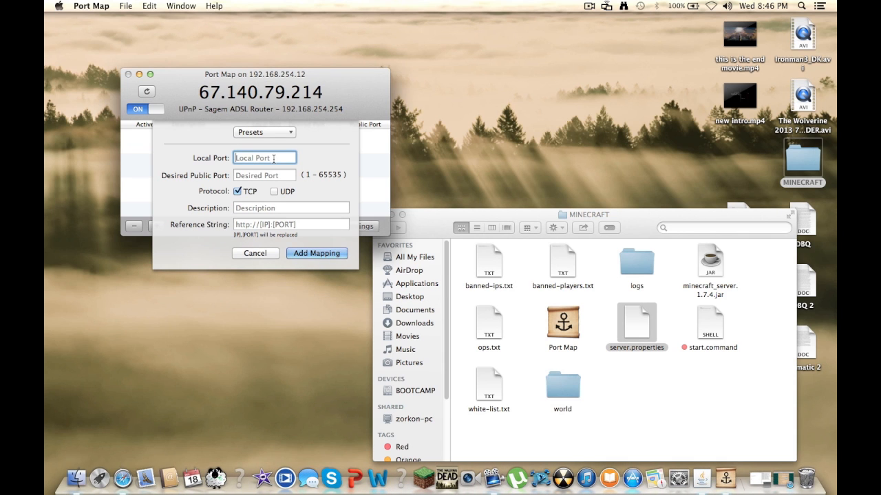
Step: Add a TCP and UDP mapping on port 25565 described SERVER, then launch Minecraft
text(25565)
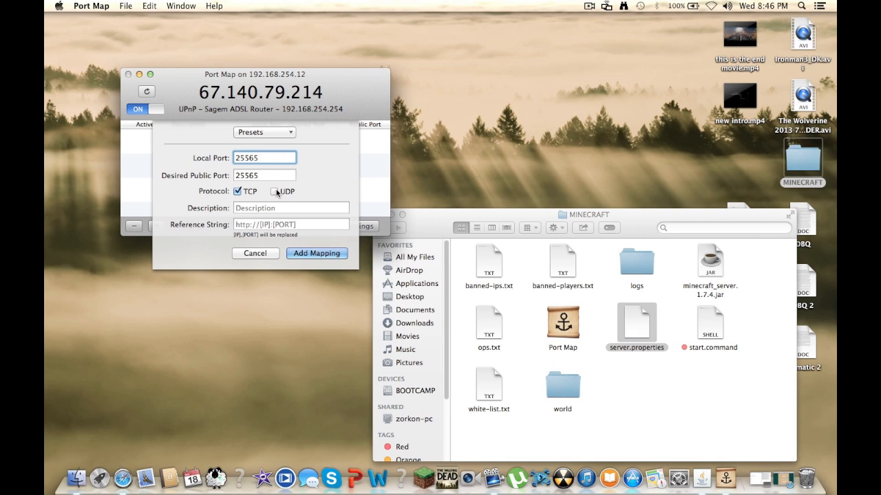
click(274, 191)
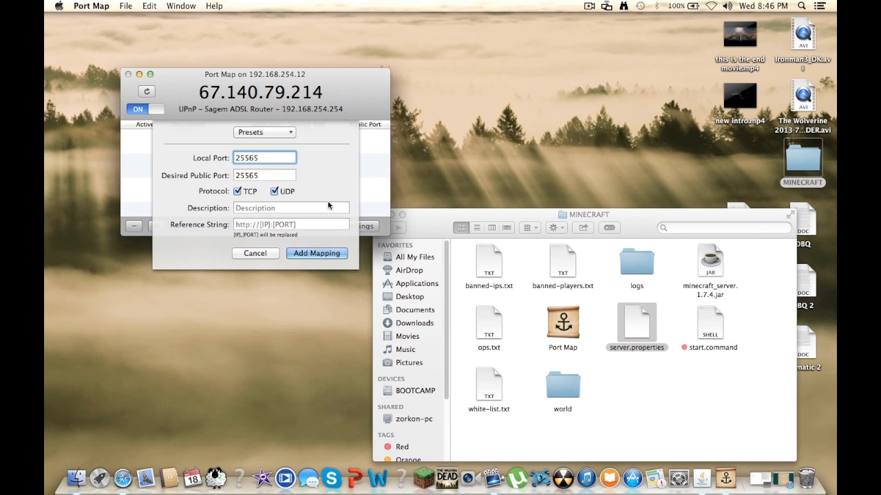
click(290, 208)
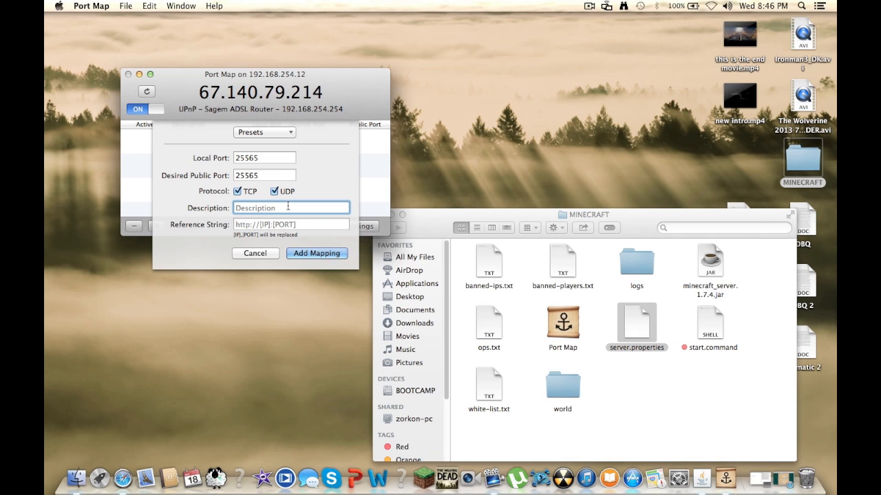
text(SERV)
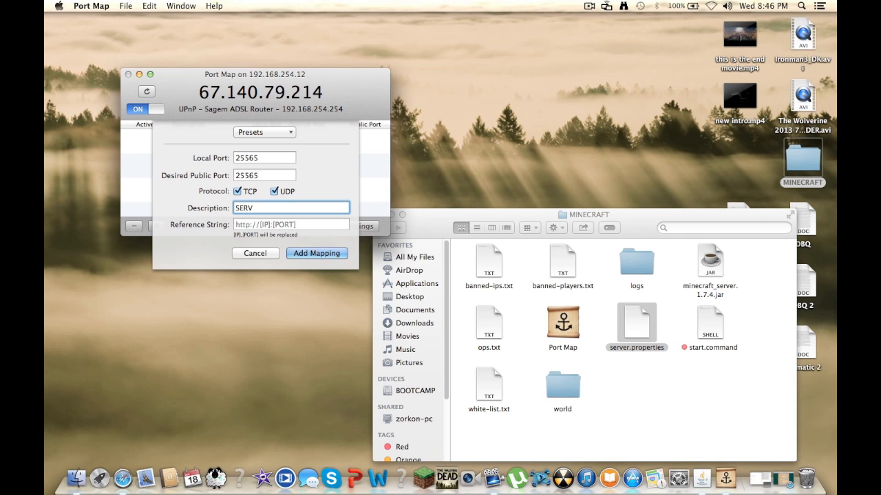
text(ER)
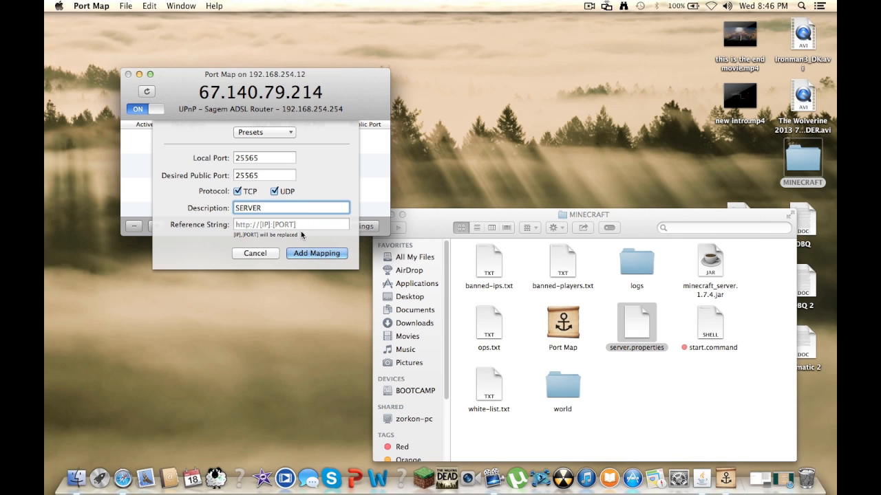
click(317, 253)
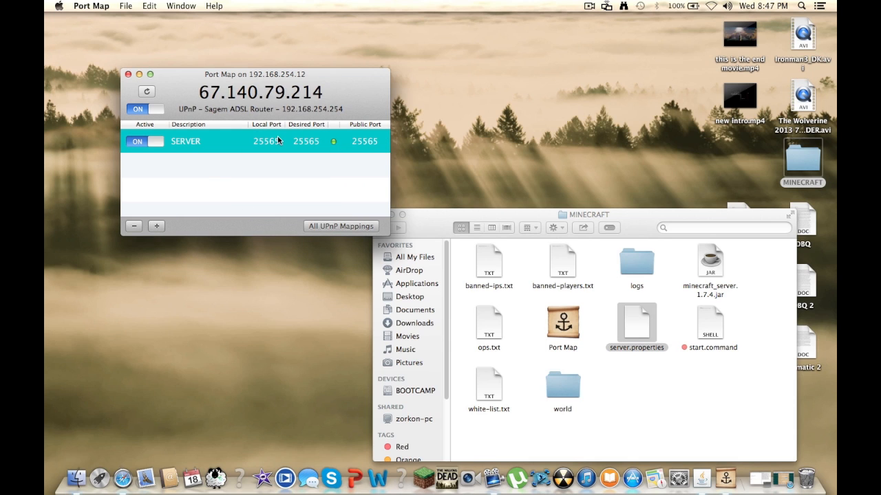
mouse_move(292, 212)
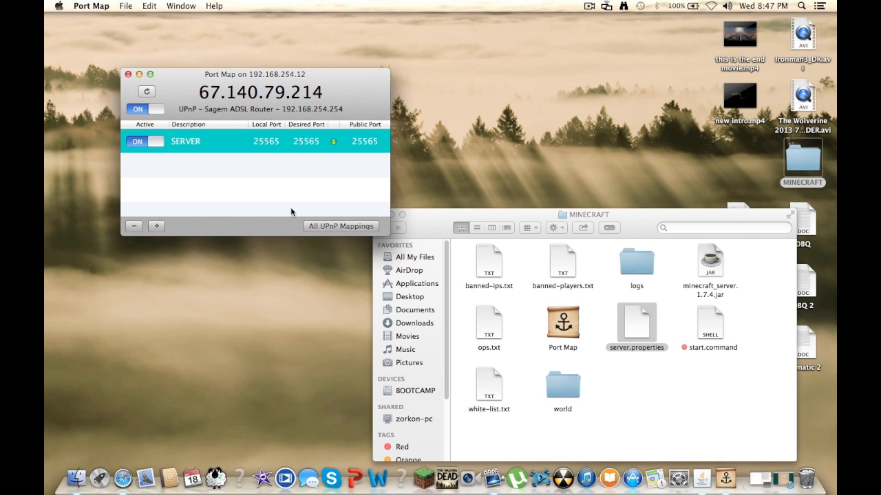
mouse_move(424, 475)
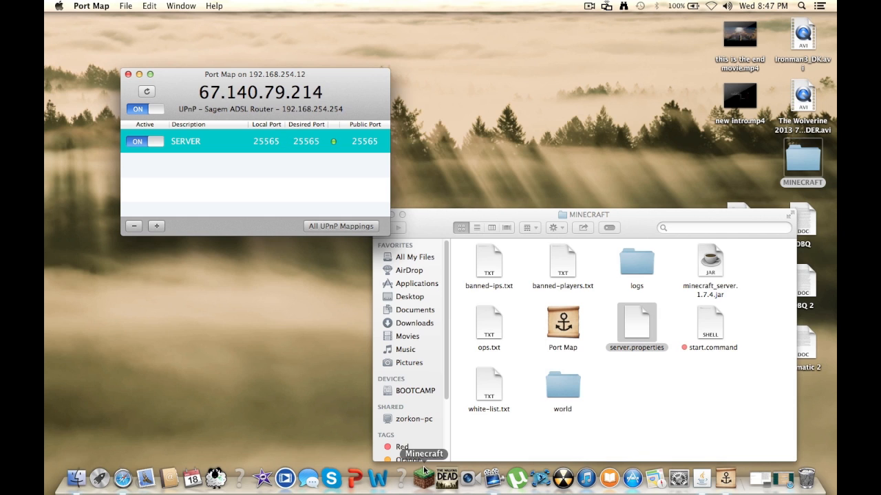
click(424, 478)
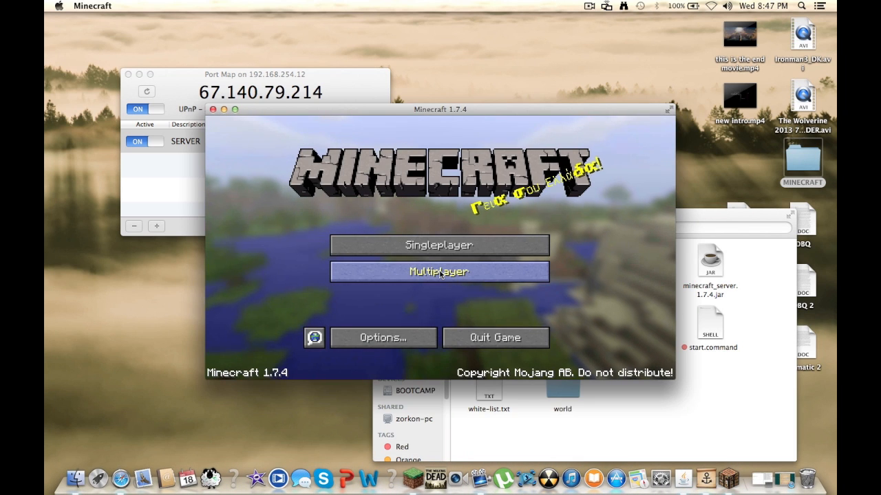
Step: Open the Multiplayer list and begin adding a new server entry
click(437, 271)
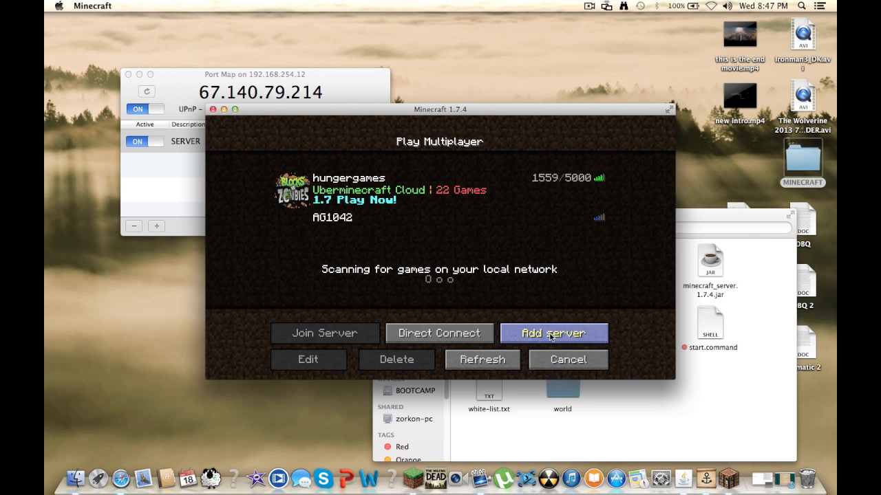
click(553, 333)
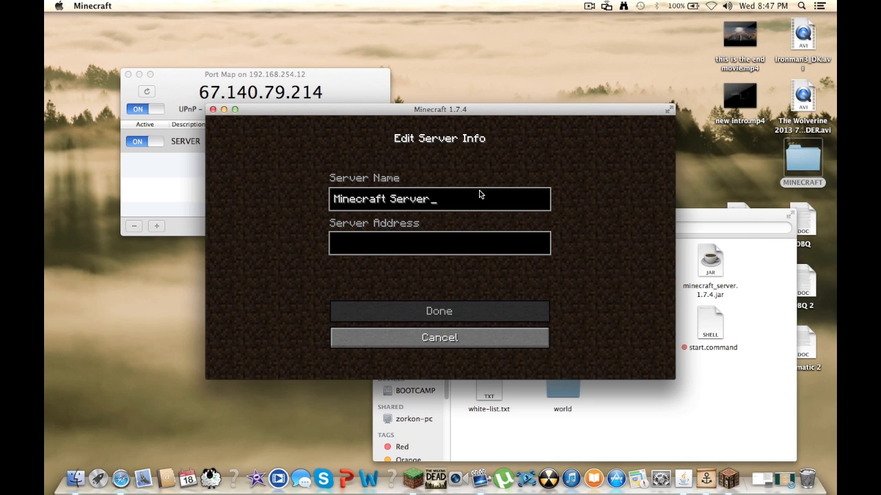
Step: Name the server entry SUBSCIBE and give it the address :25565
key(backspace)
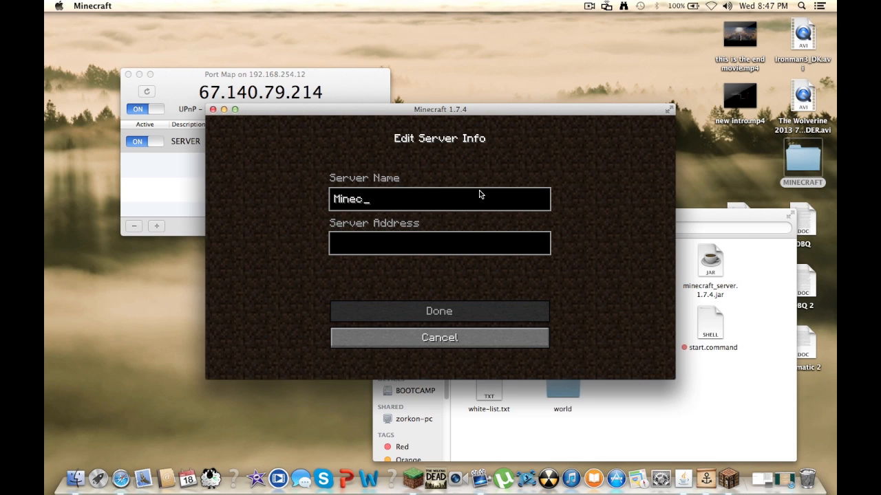
key(backspace)
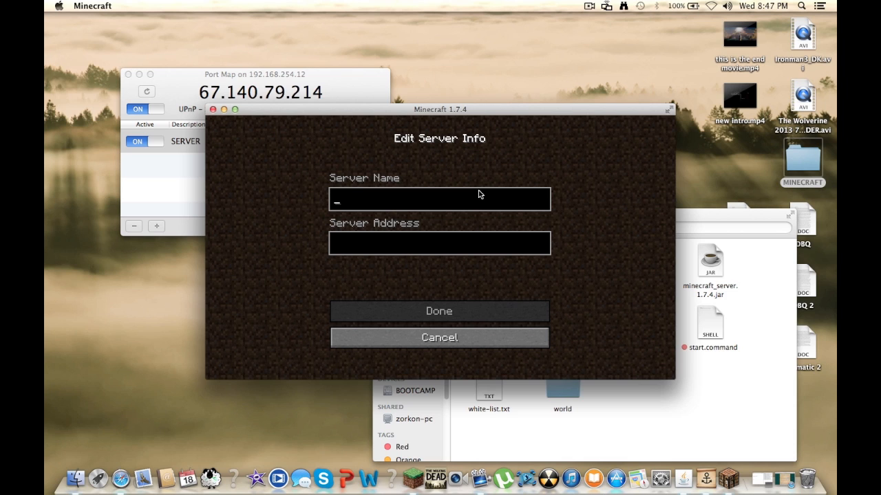
text(SUBSCIBE)
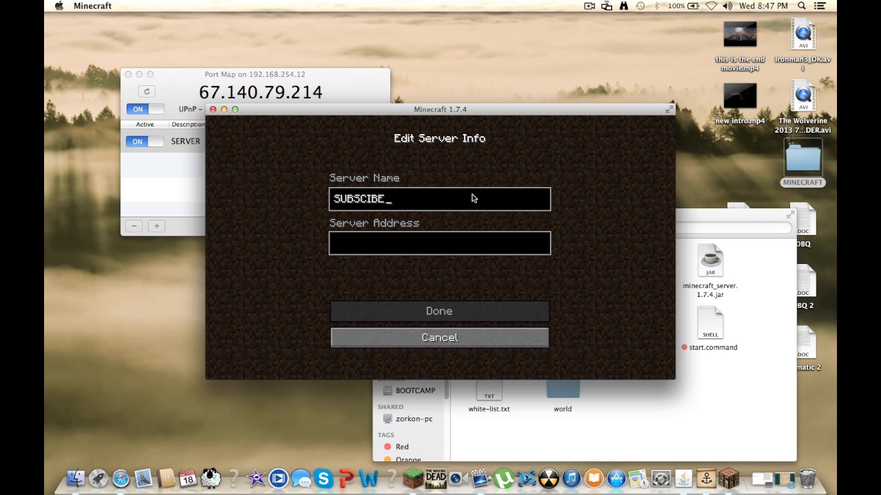
mouse_move(382, 236)
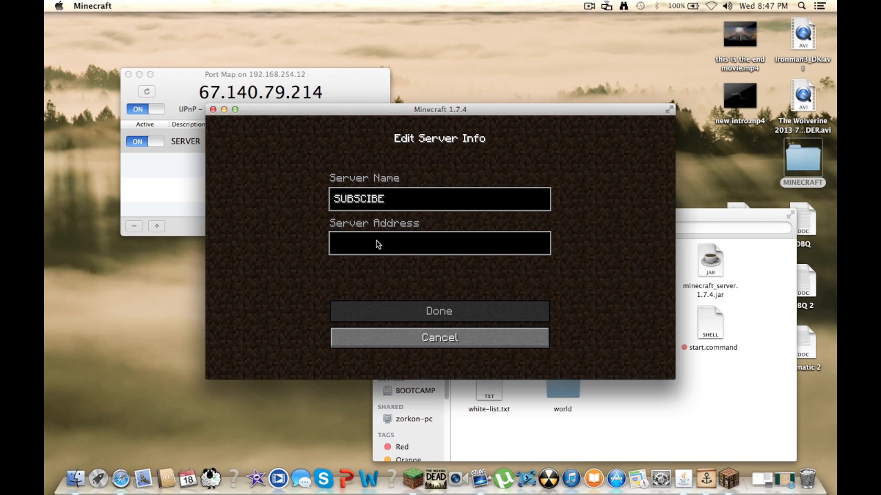
mouse_move(355, 97)
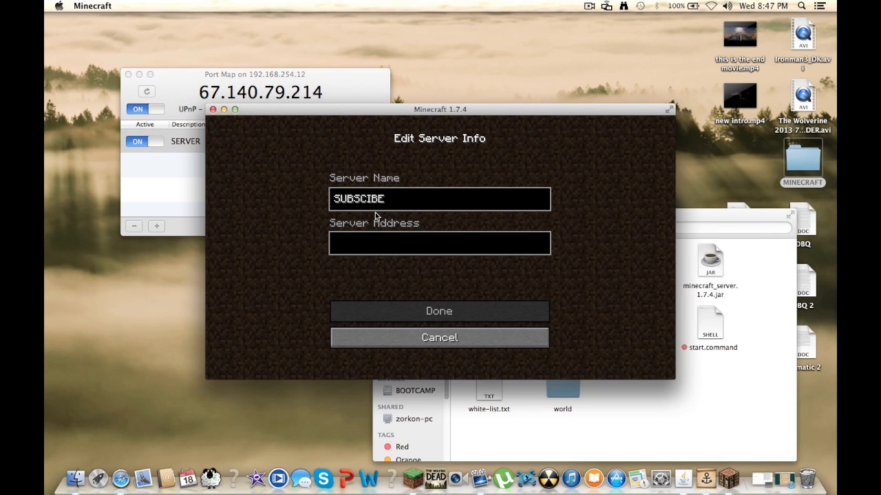
text(:)
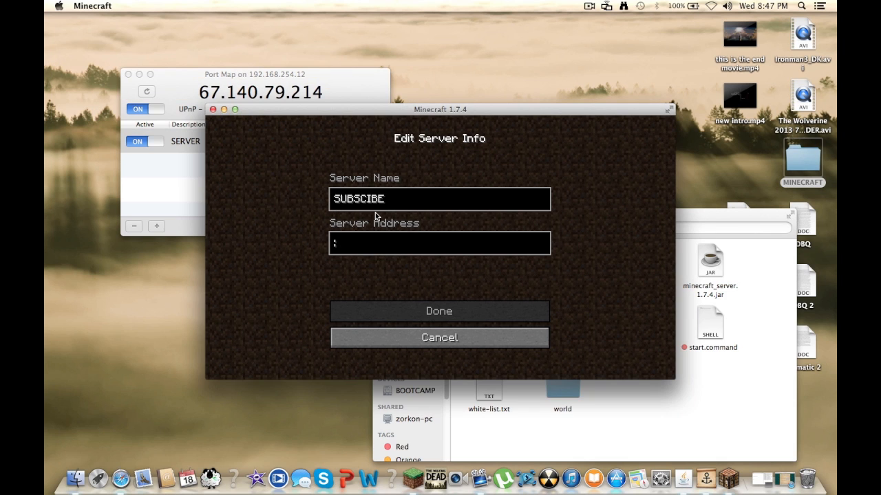
text(255)
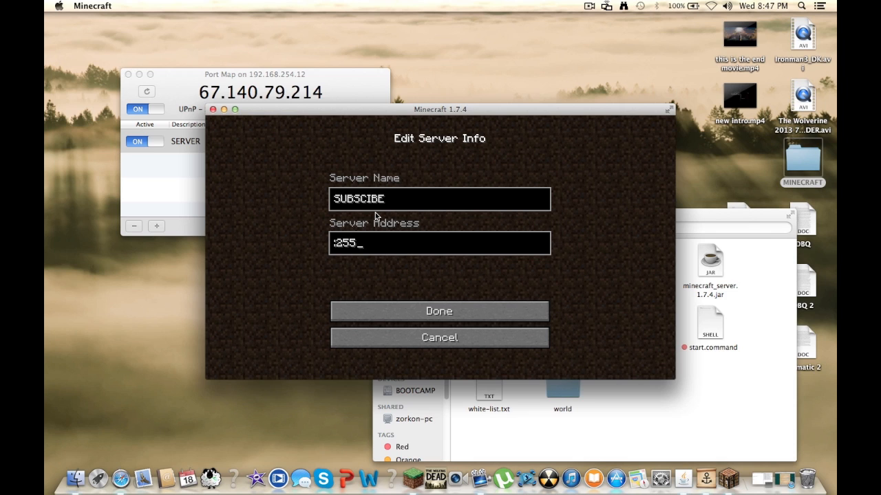
text(65)
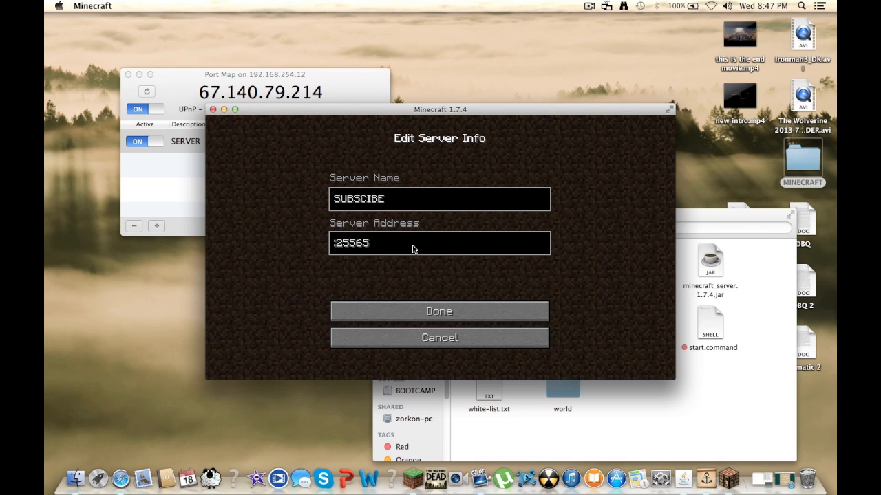
mouse_move(396, 296)
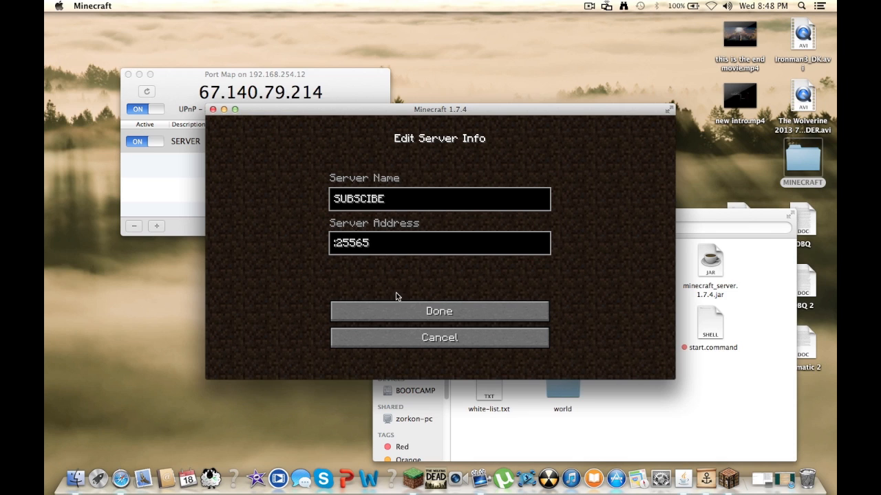
Step: Save the SUBSCIBE server entry and join it
click(438, 311)
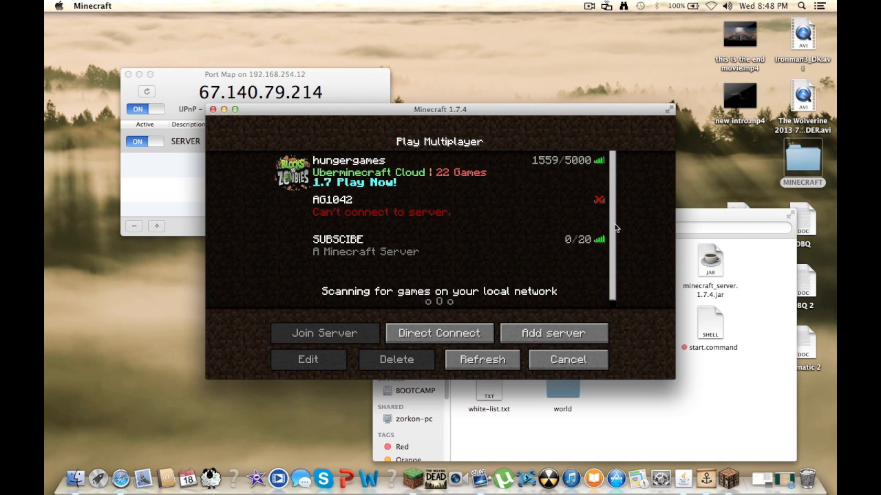
click(325, 333)
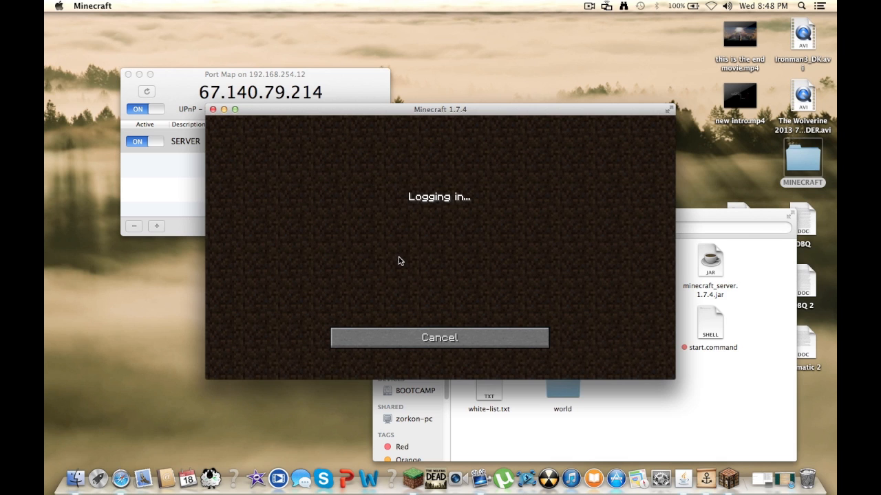
mouse_move(432, 258)
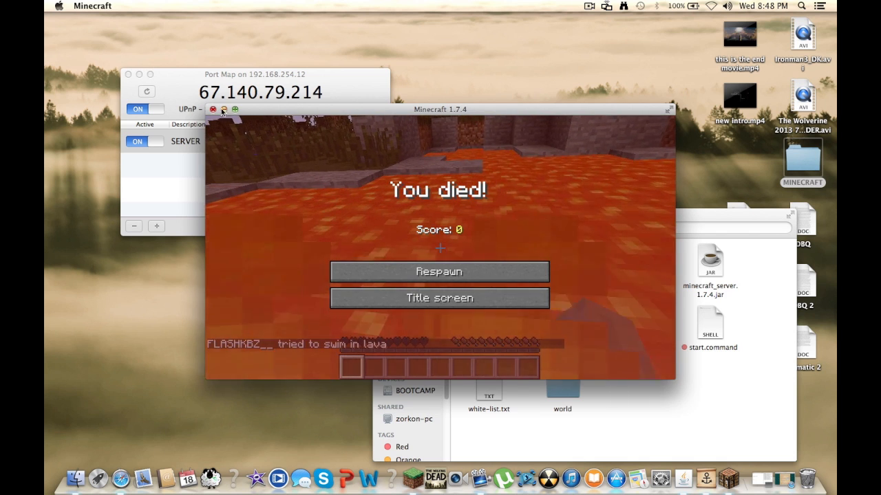
Step: Respawn after dying in lava, then pause on the game menu
click(440, 297)
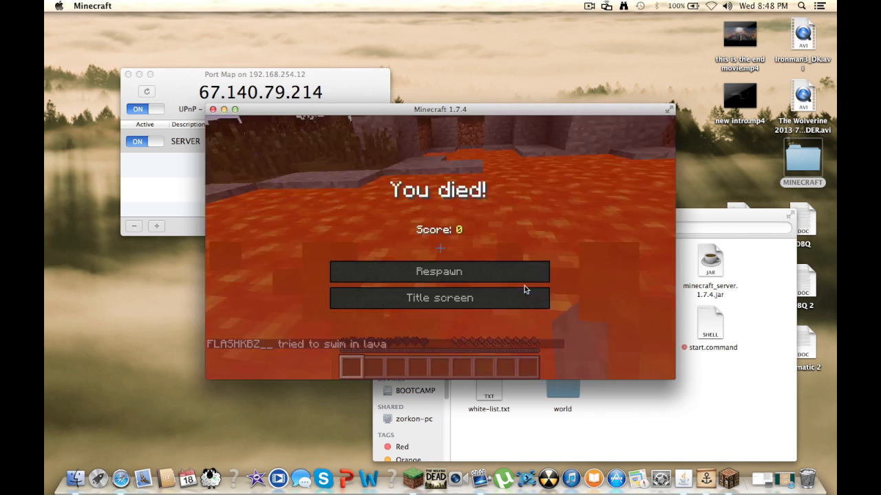
click(439, 271)
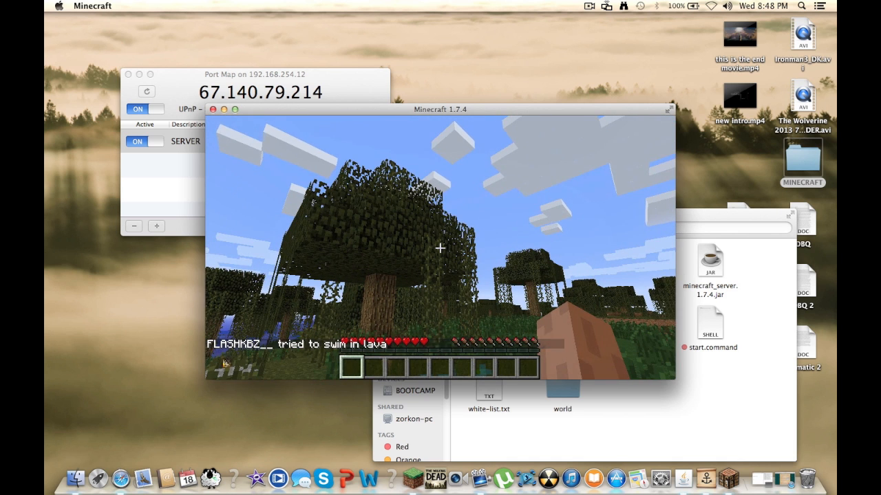
key(Escape)
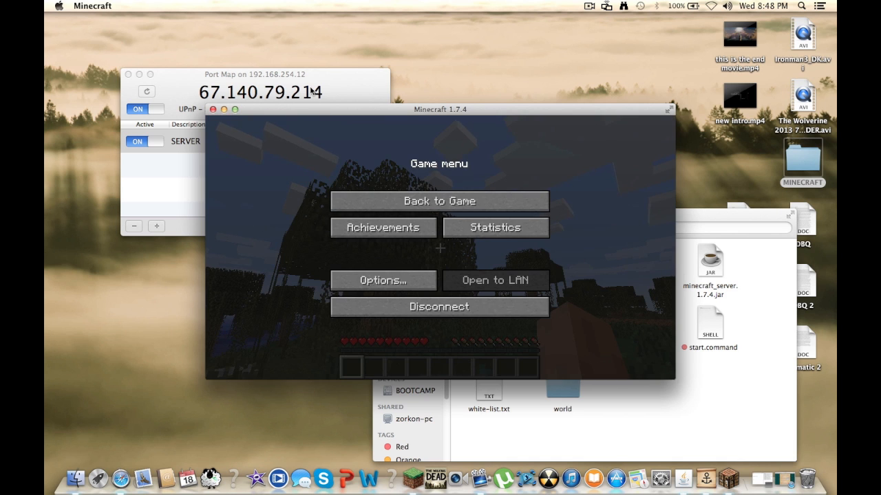
Step: Check Port Map's active SERVER mapping on port 25565, then return to the MINECRAFT folder
click(259, 92)
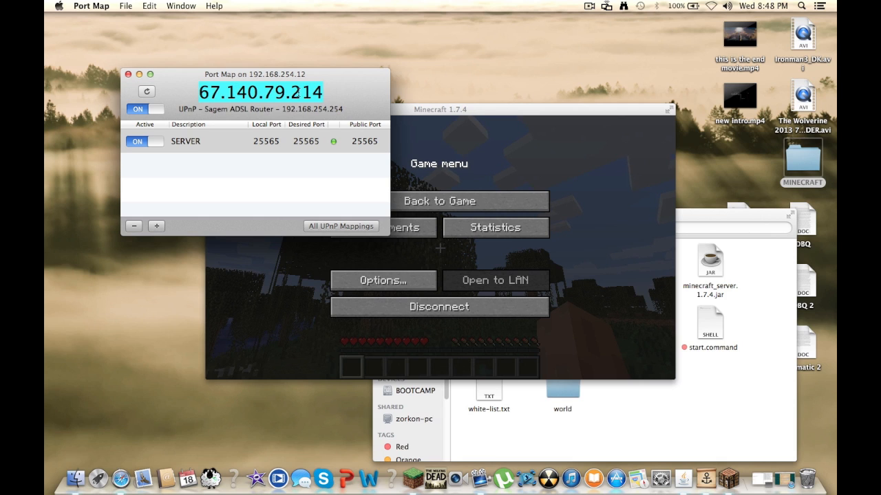
mouse_move(300, 91)
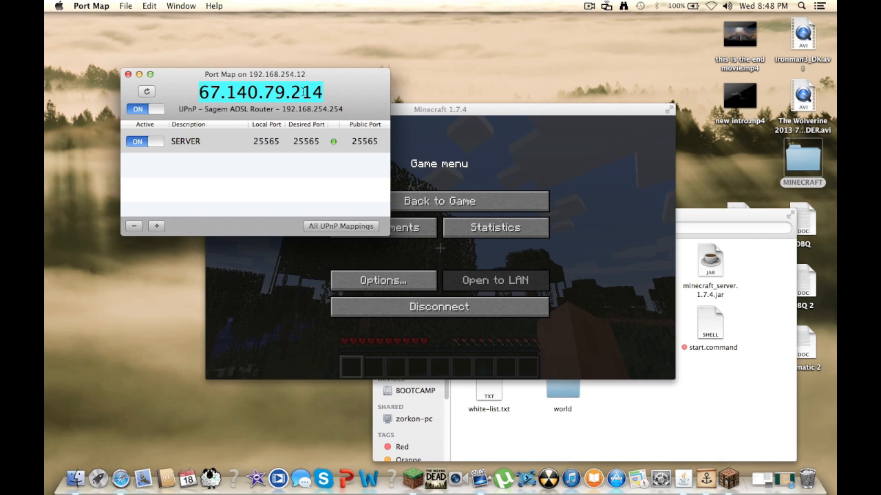
mouse_move(163, 102)
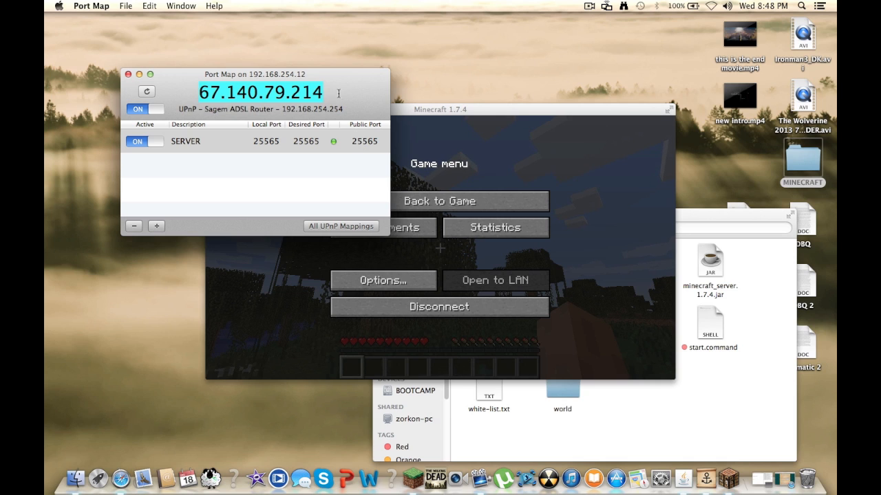
mouse_move(223, 102)
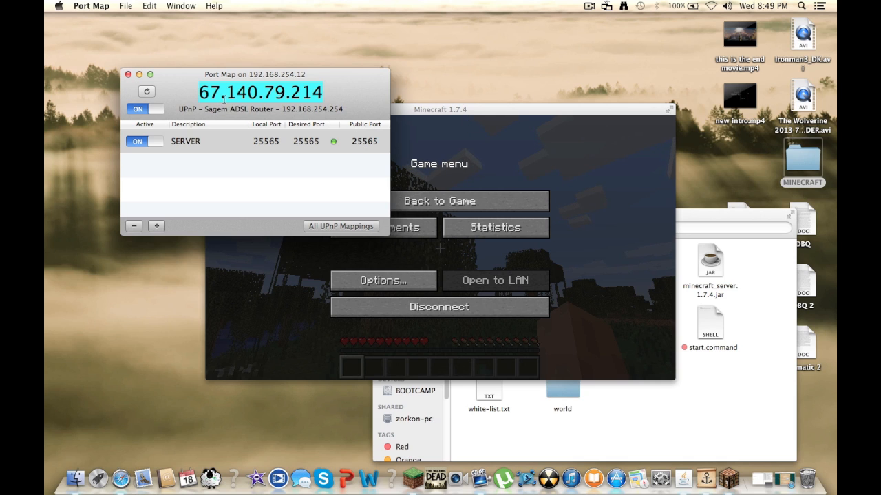
mouse_move(281, 124)
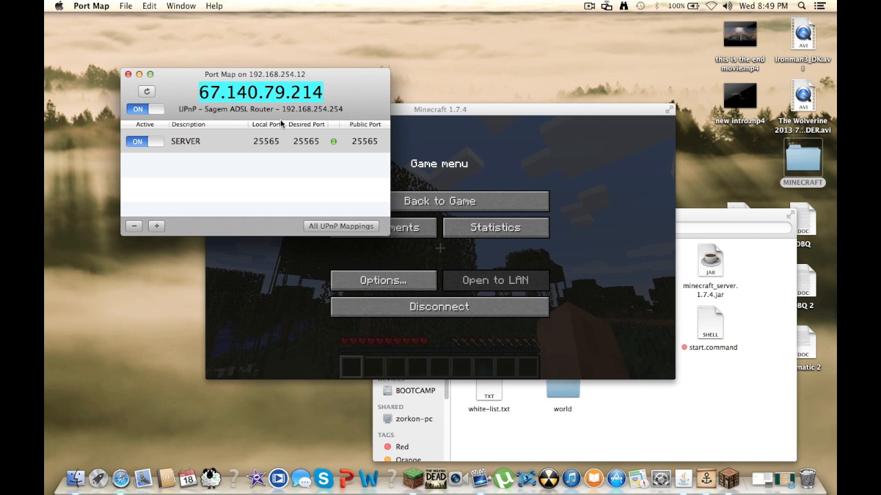
mouse_move(364, 127)
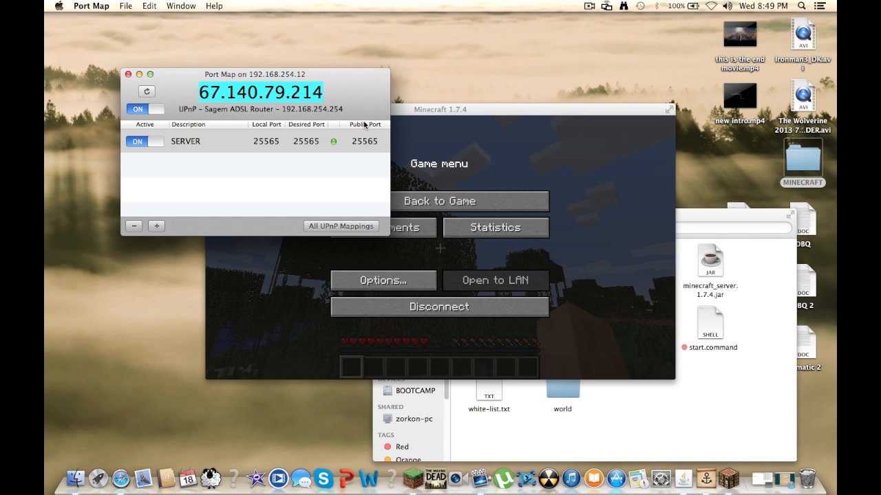
mouse_move(346, 88)
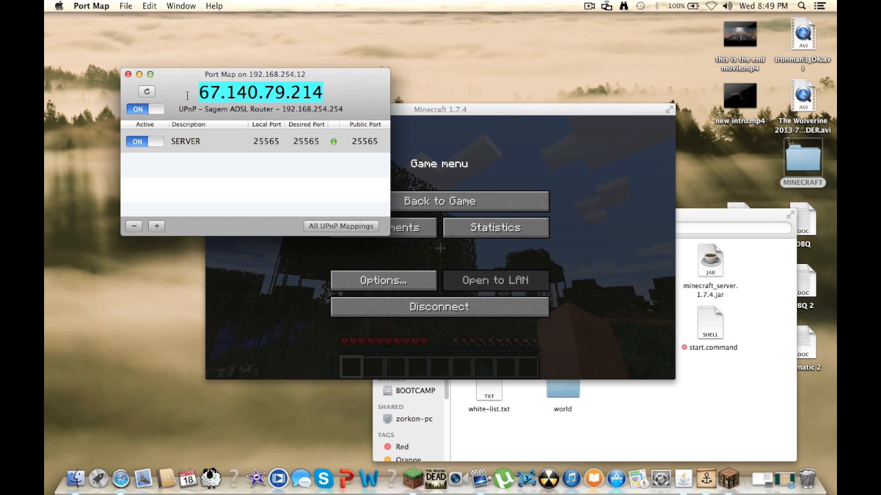
mouse_move(336, 97)
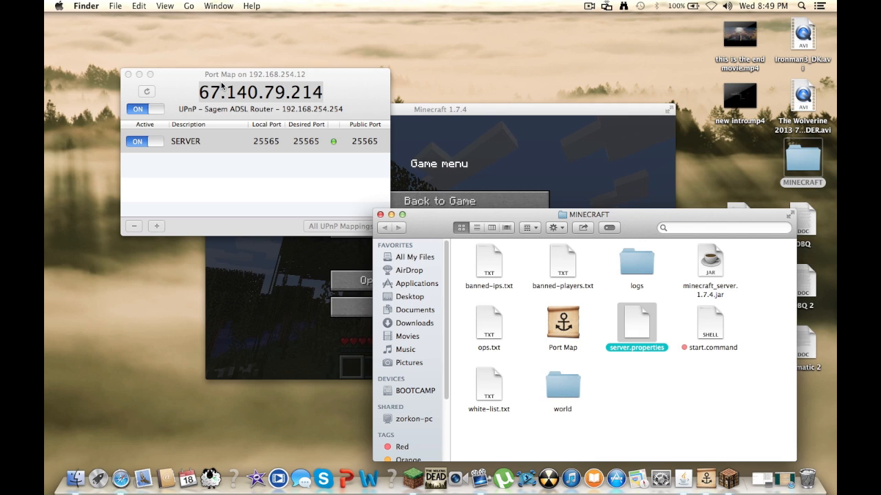
click(589, 6)
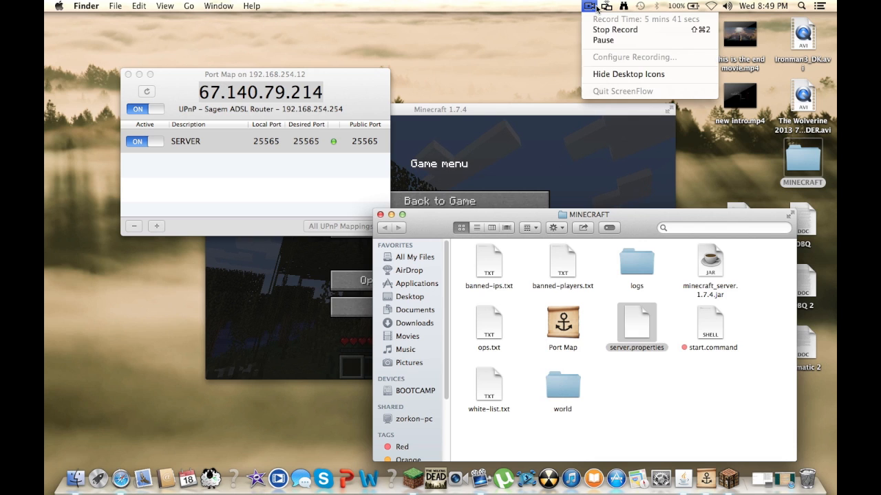